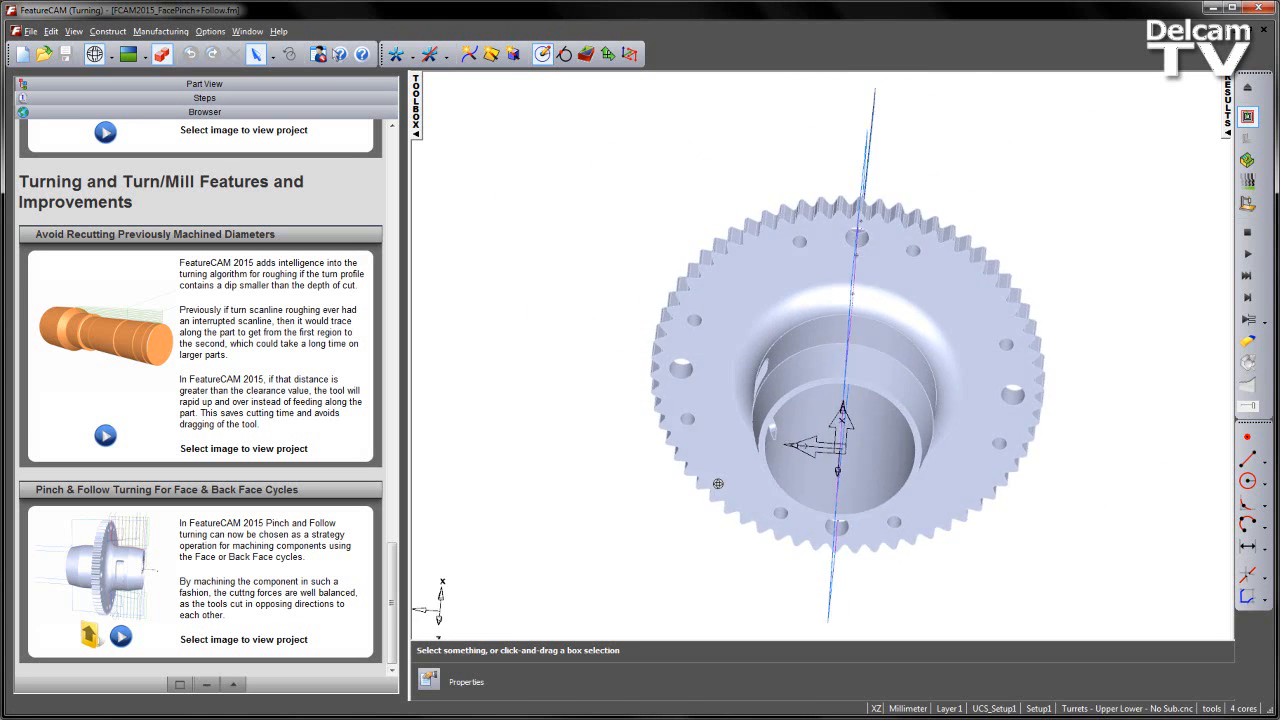
# Orbit the geared shaft to an angled side view and open the project folder
pyautogui.moveTo(718, 484); pyautogui.dragTo(1090, 451)
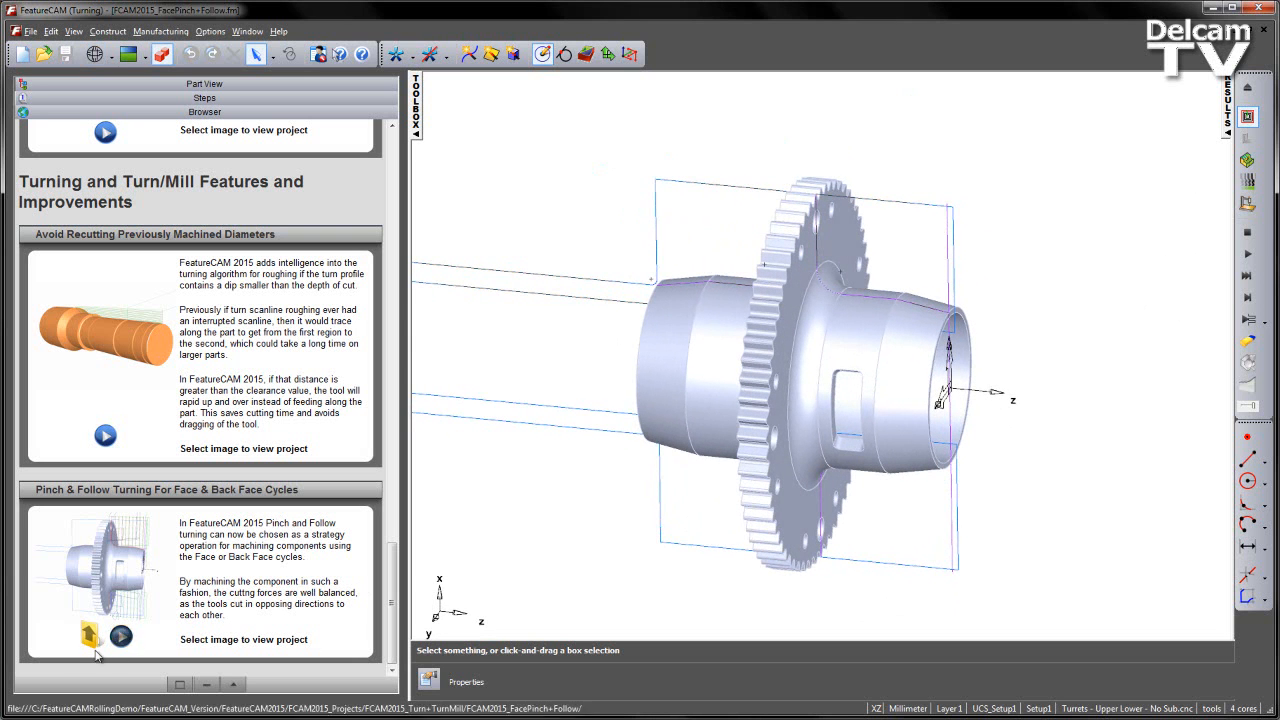
pyautogui.click(89, 635)
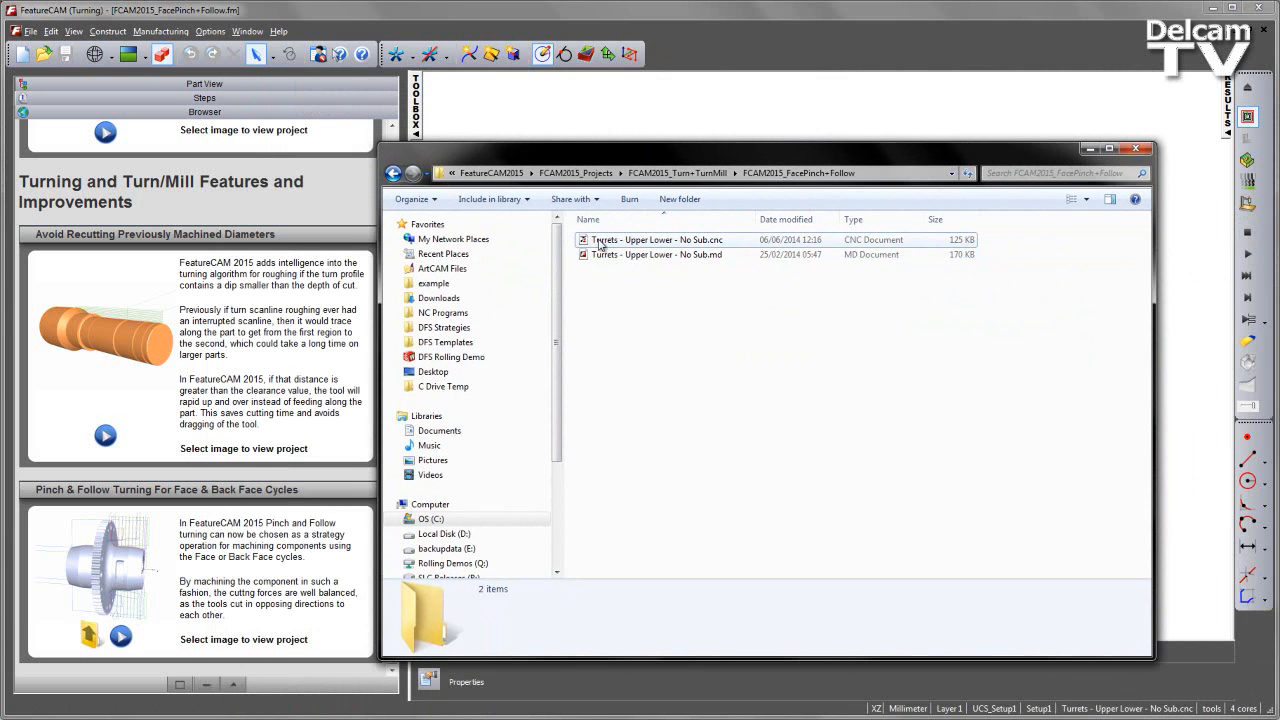
pyautogui.moveTo(668, 237)
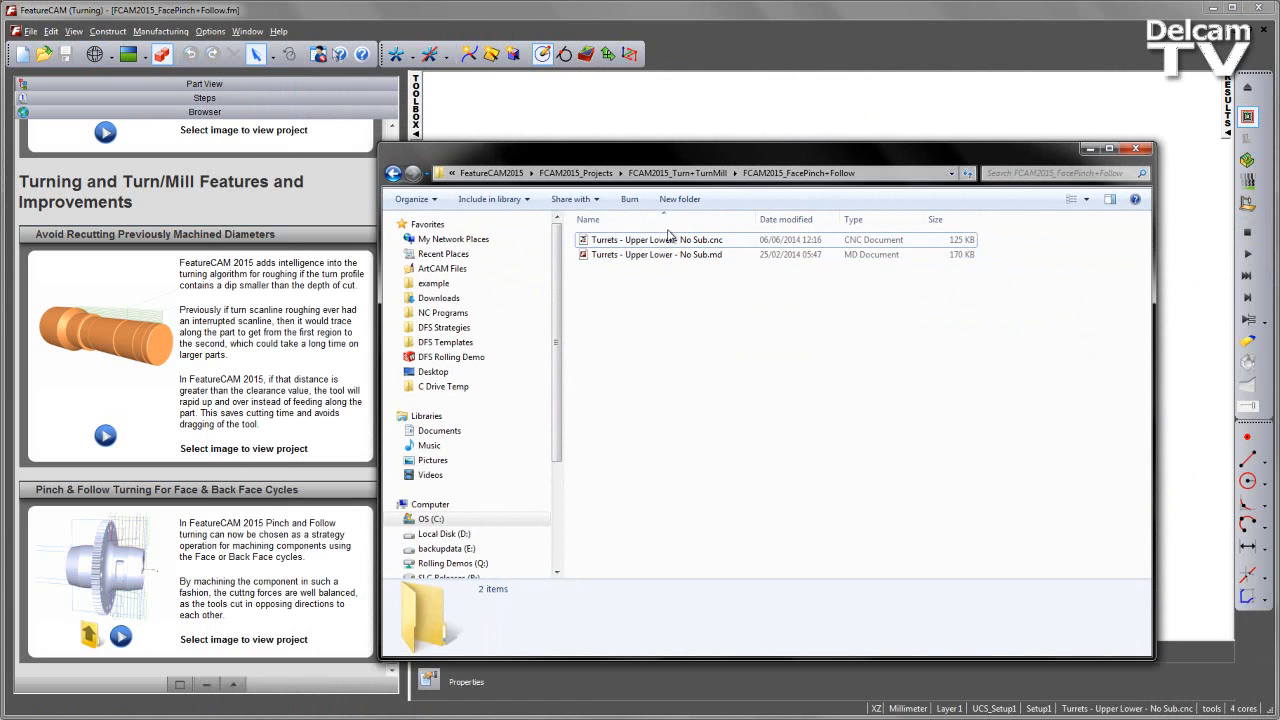
pyautogui.moveTo(625, 248)
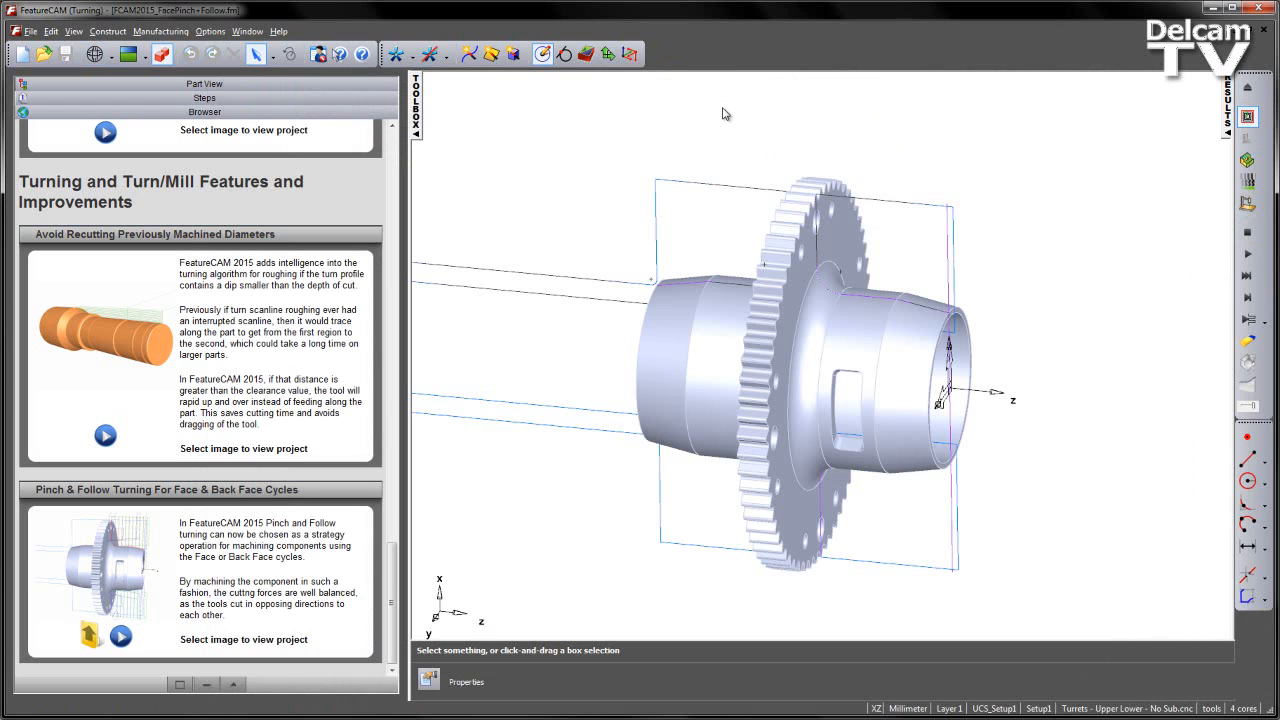
pyautogui.moveTo(995, 607)
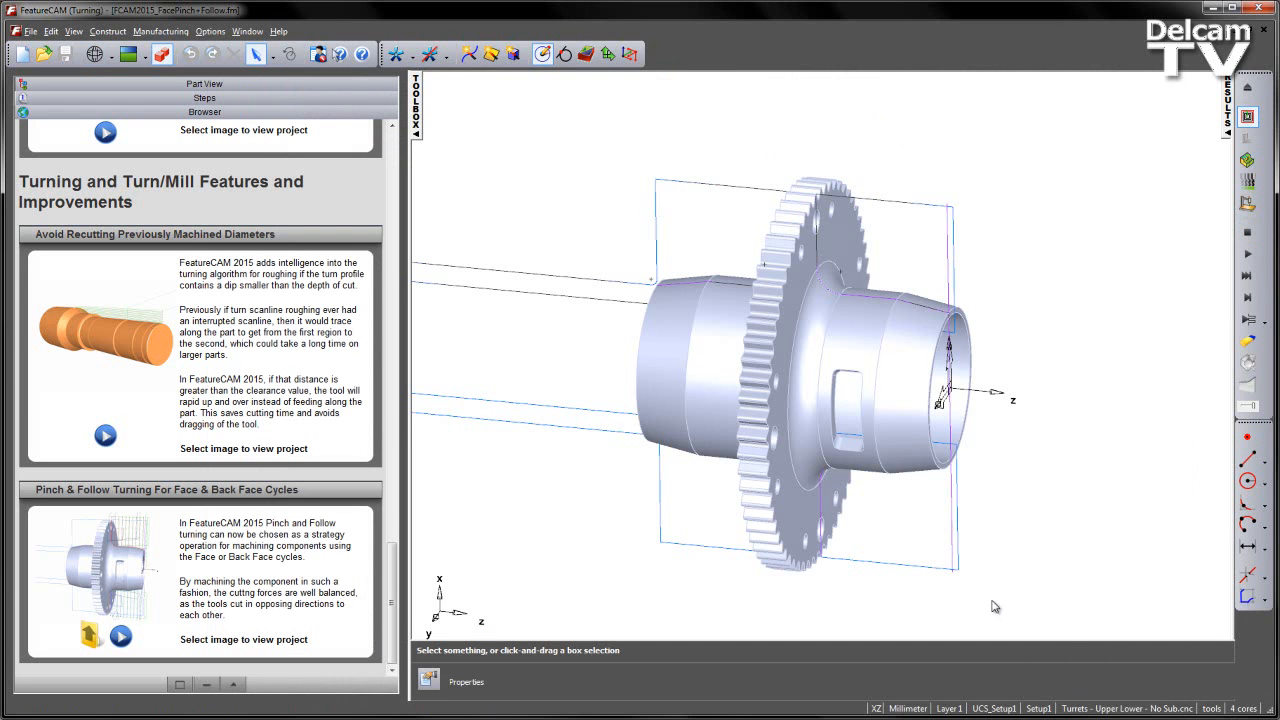
pyautogui.moveTo(979, 569)
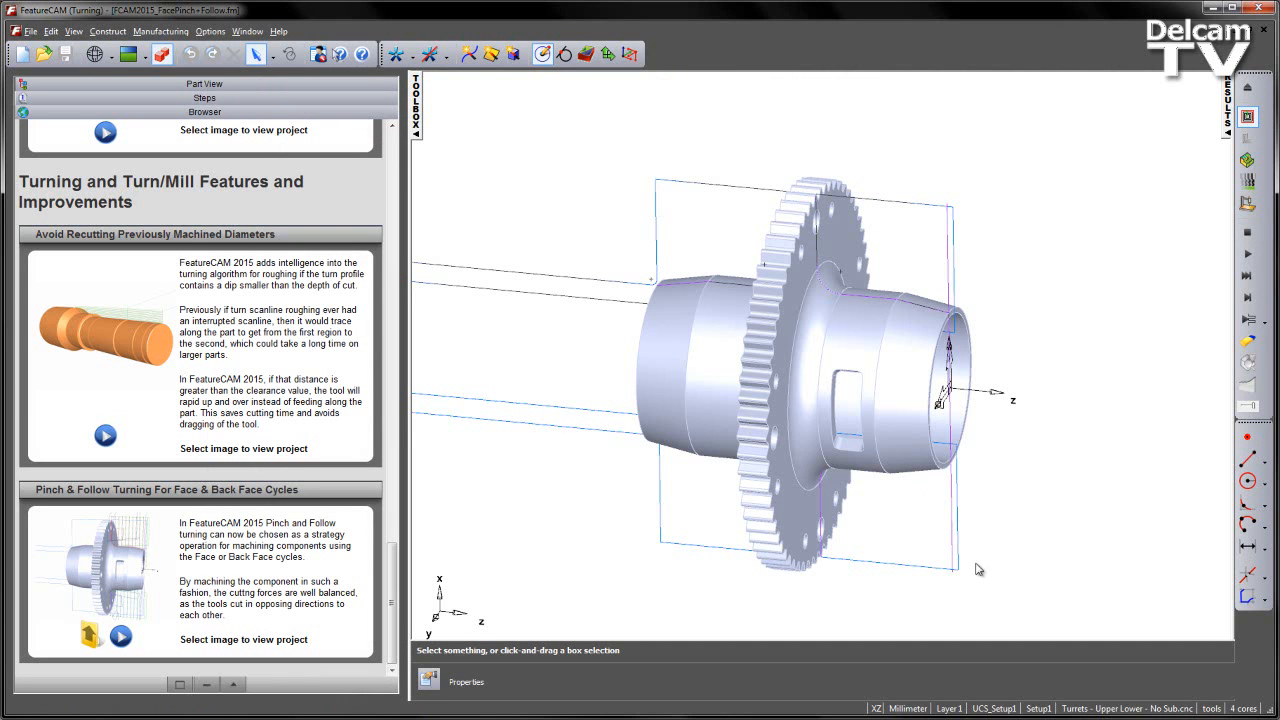
# In Part View, uncheck Setup1 and re-enable only turn1_pinch+follow positive turn cycle
pyautogui.click(204, 83)
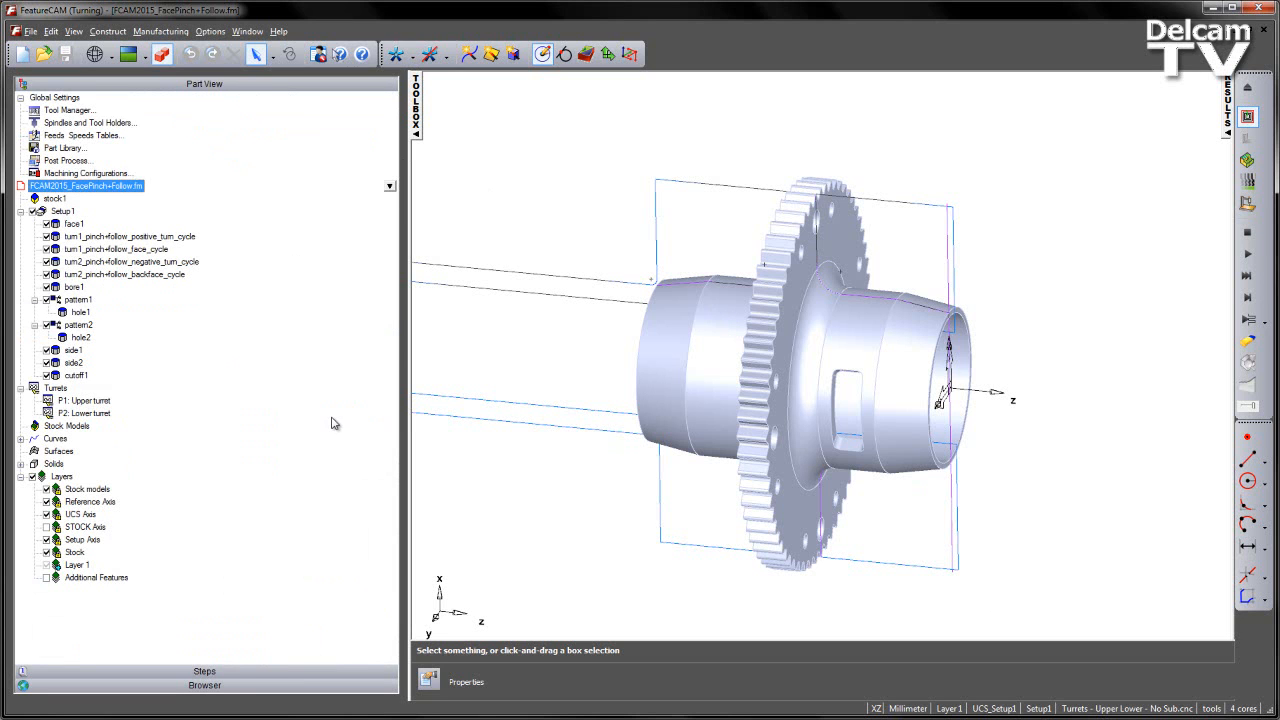
pyautogui.moveTo(300, 402)
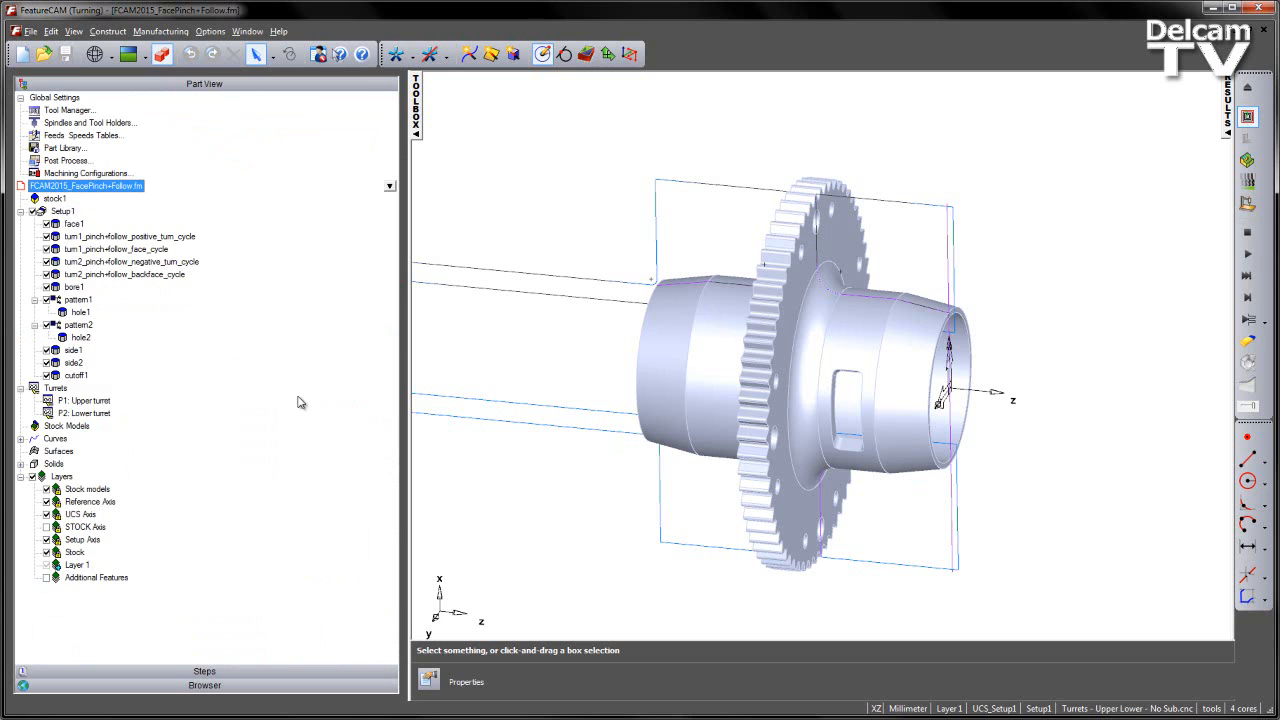
pyautogui.click(62, 211)
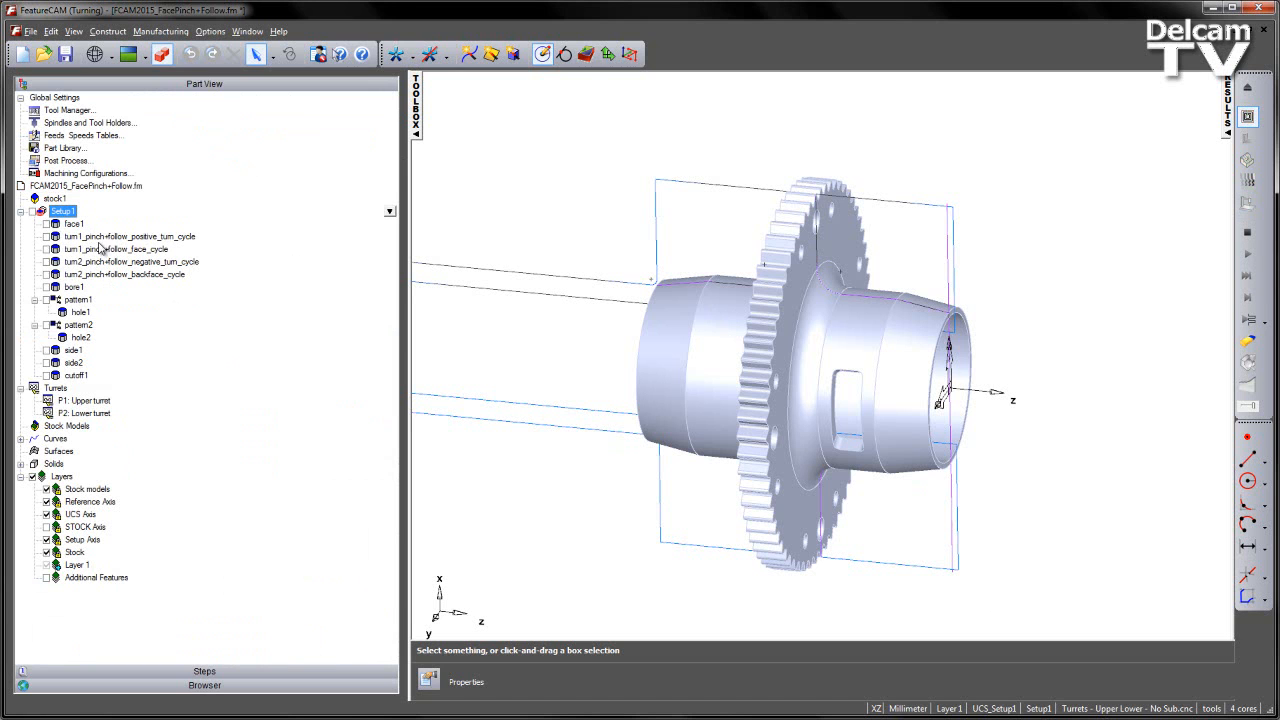
pyautogui.click(130, 236)
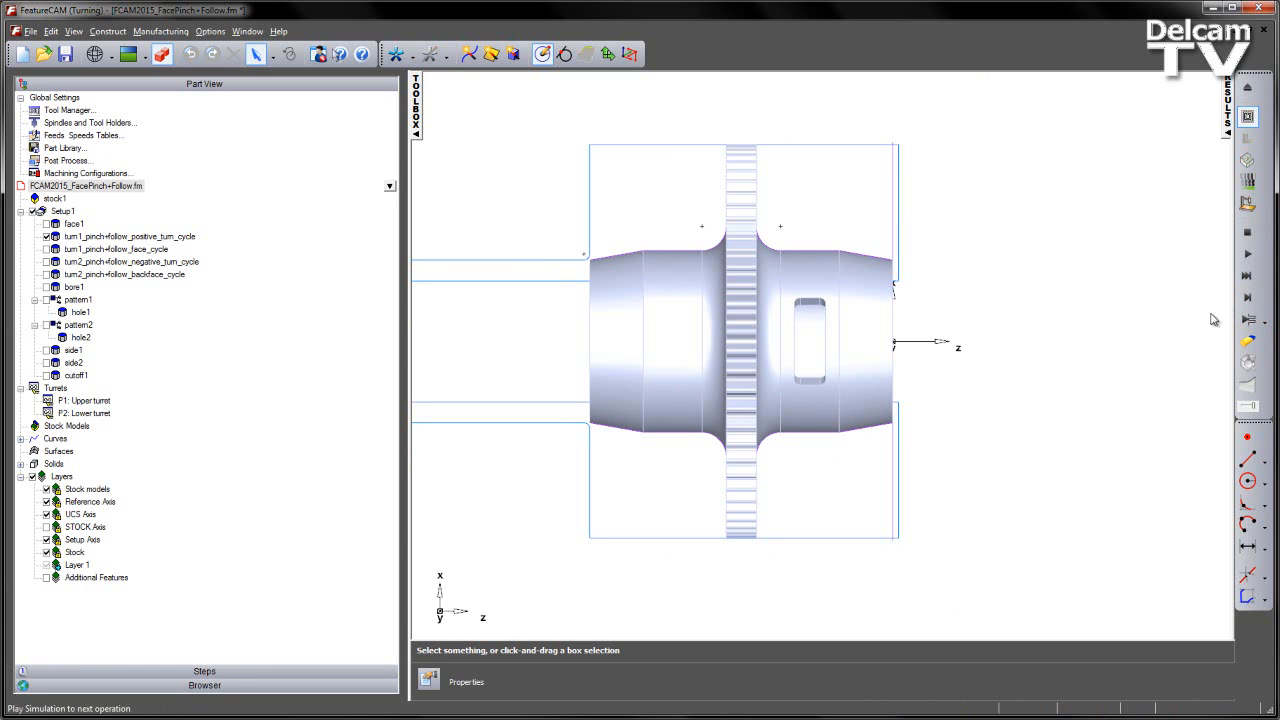
# Play the positive turn cycle simulation to the next operation, then pause it
pyautogui.click(1248, 298)
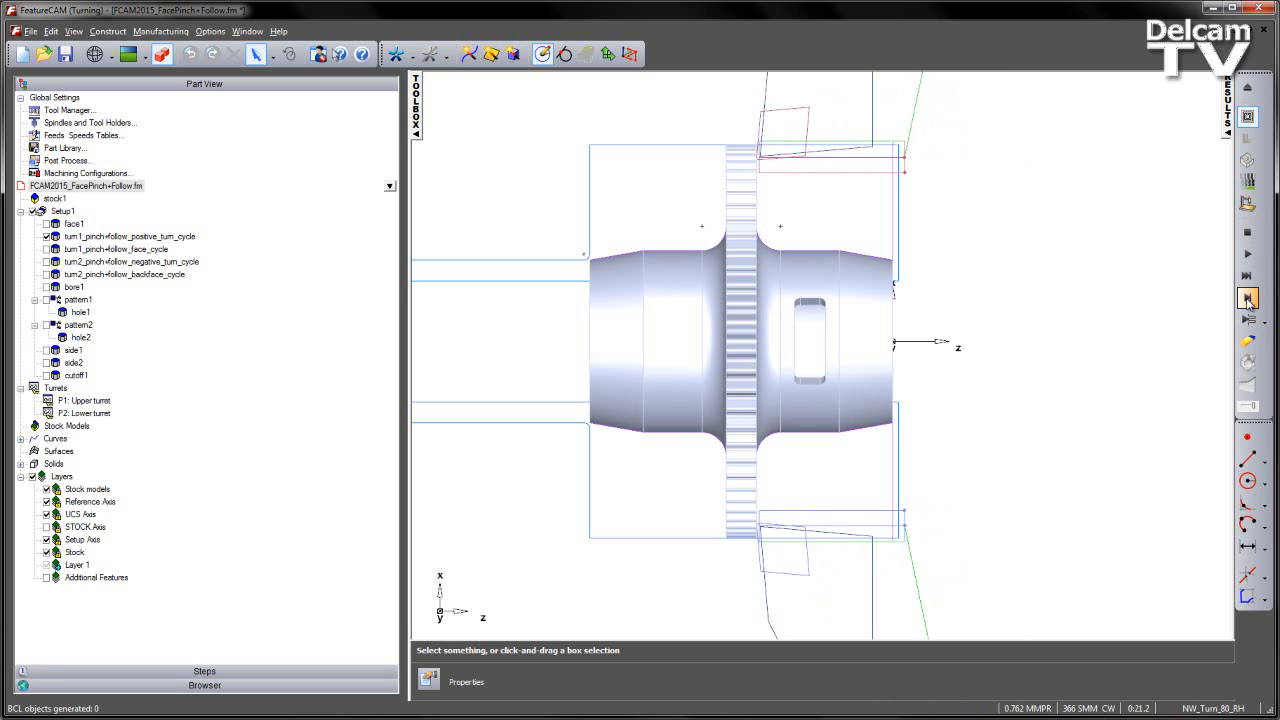
pyautogui.click(1247, 298)
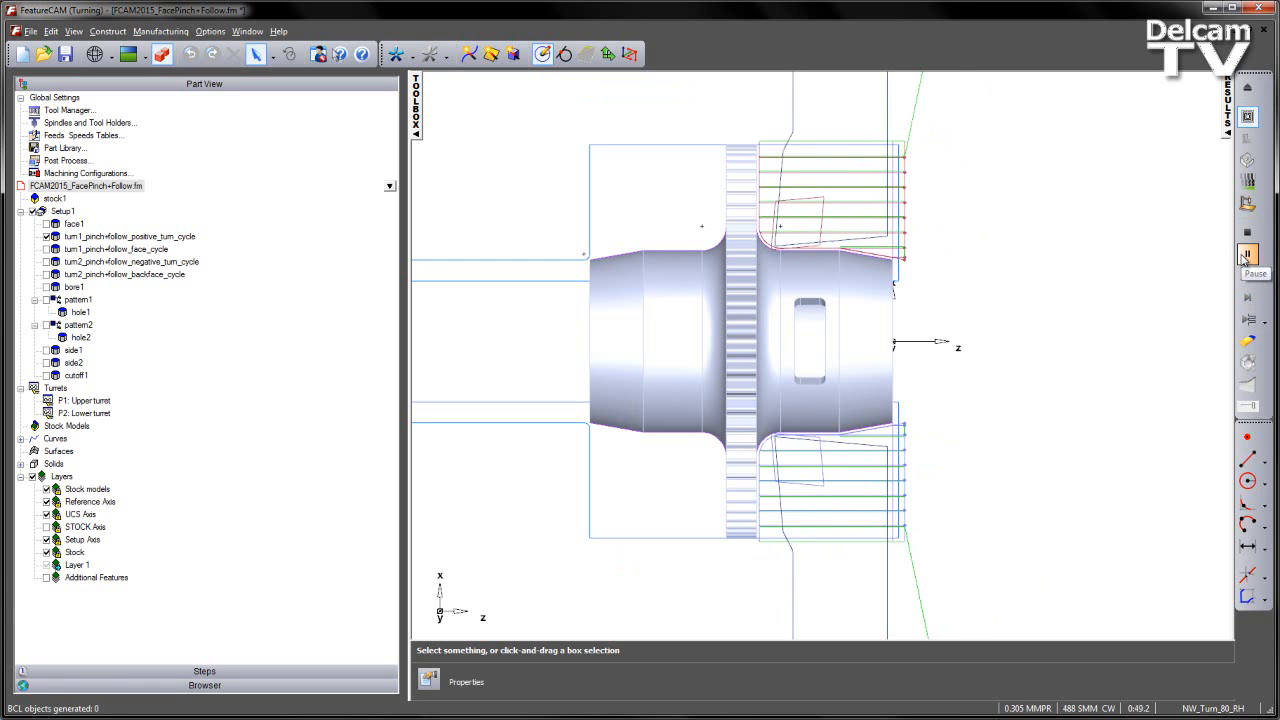
pyautogui.click(1247, 232)
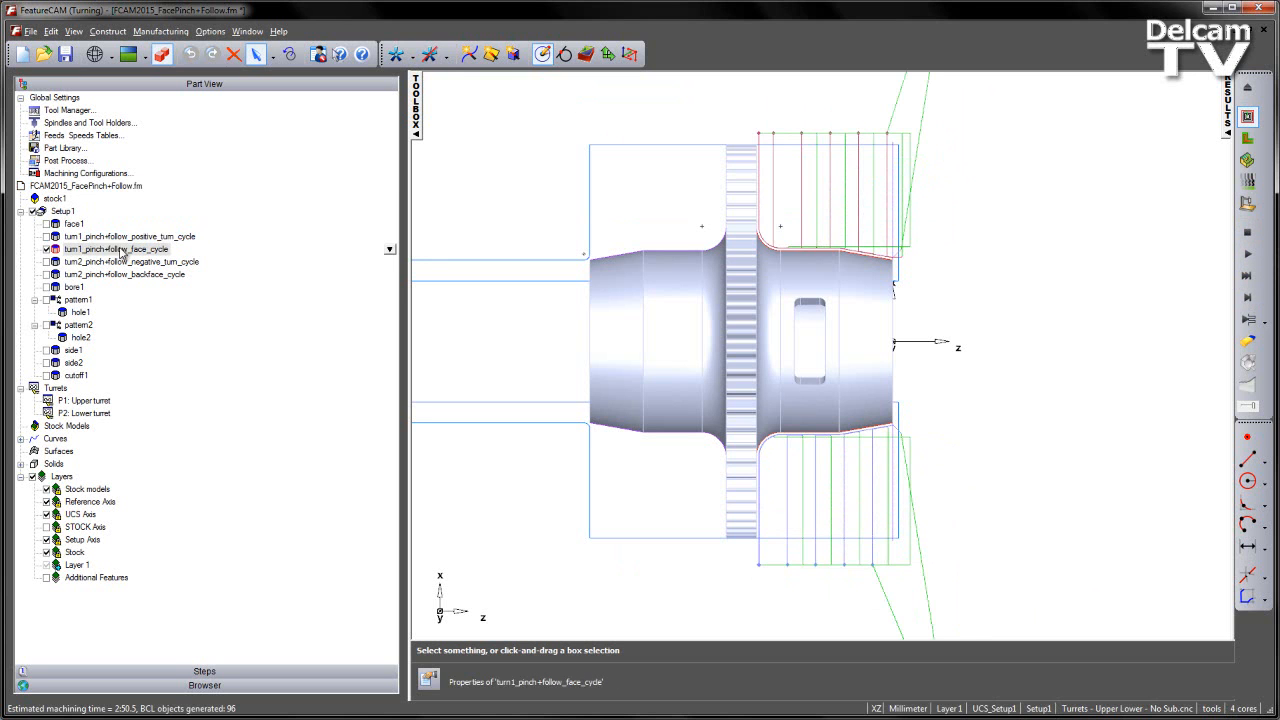
# Give turn1 face cycle Pinch Turning for rough and finish passes, applied and confirmed
pyautogui.doubleClick(117, 249)
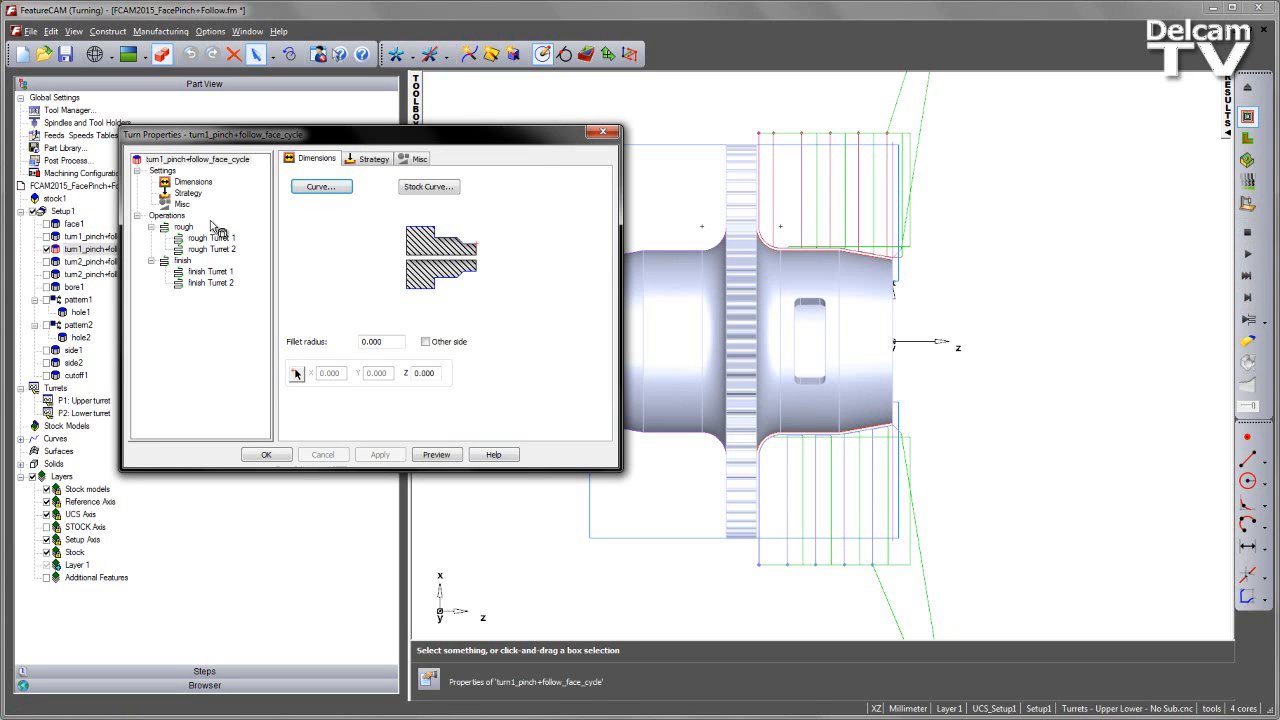
pyautogui.click(373, 158)
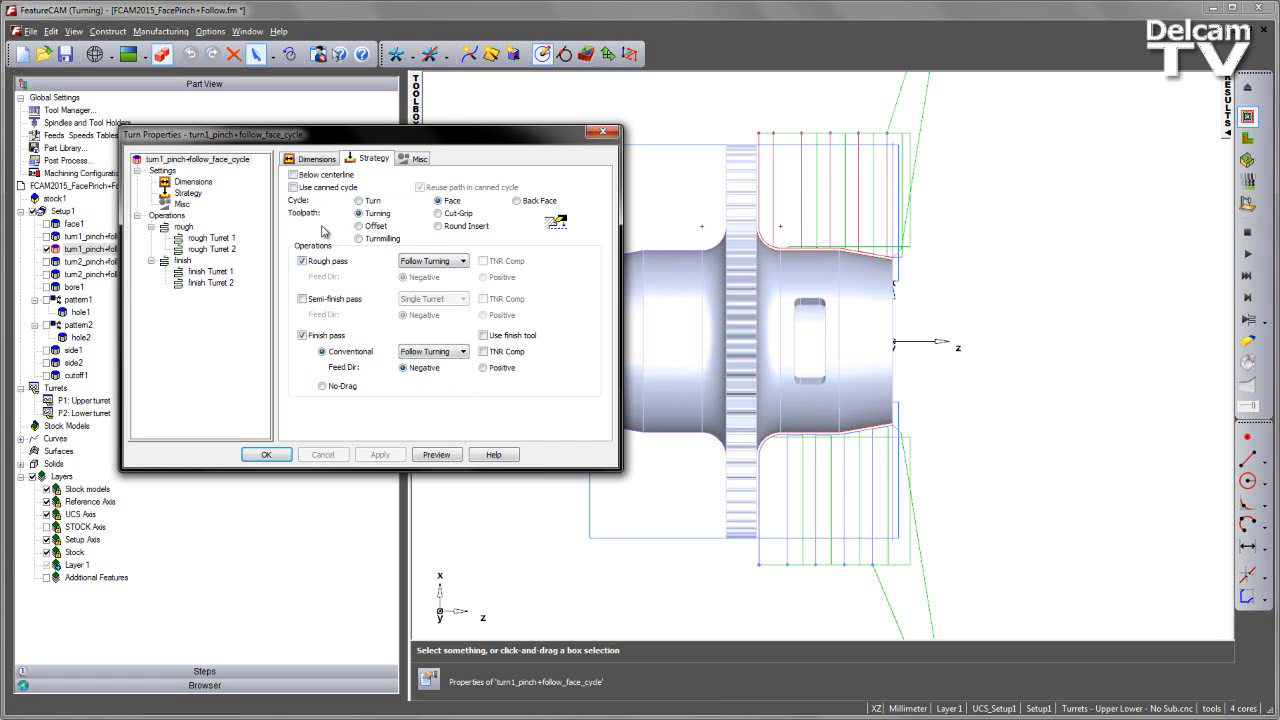
pyautogui.click(359, 214)
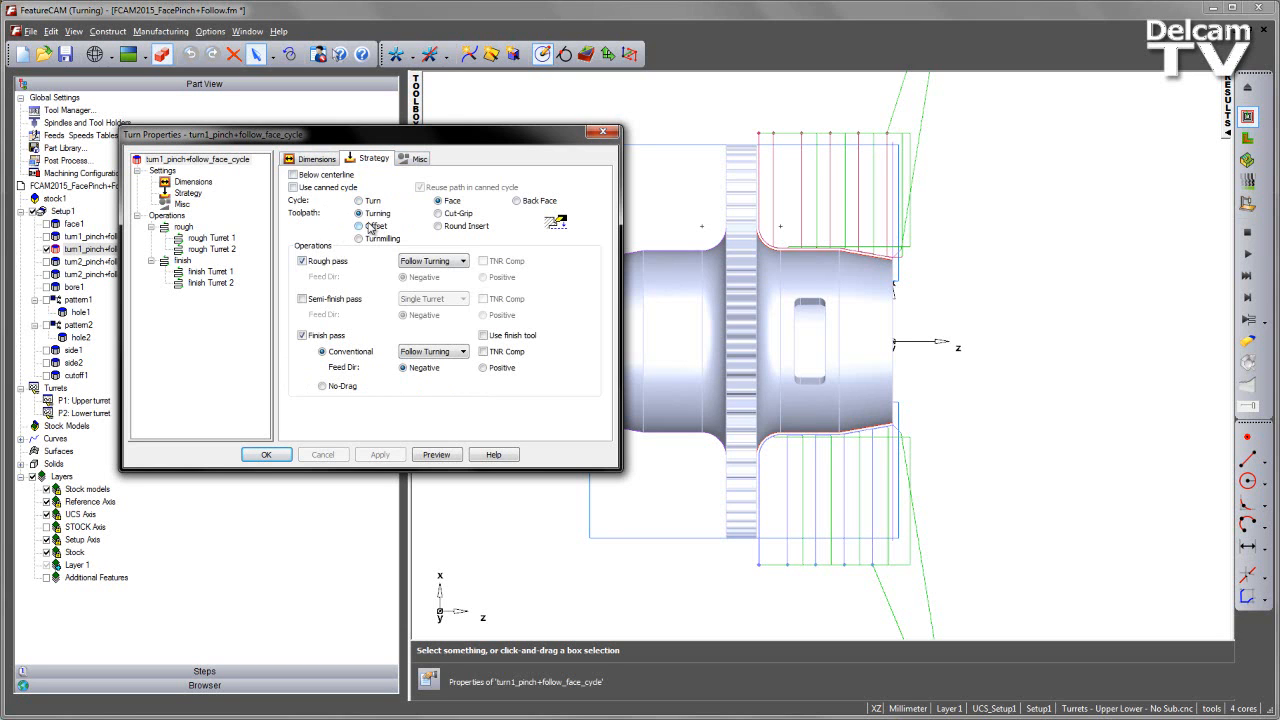
pyautogui.click(461, 261)
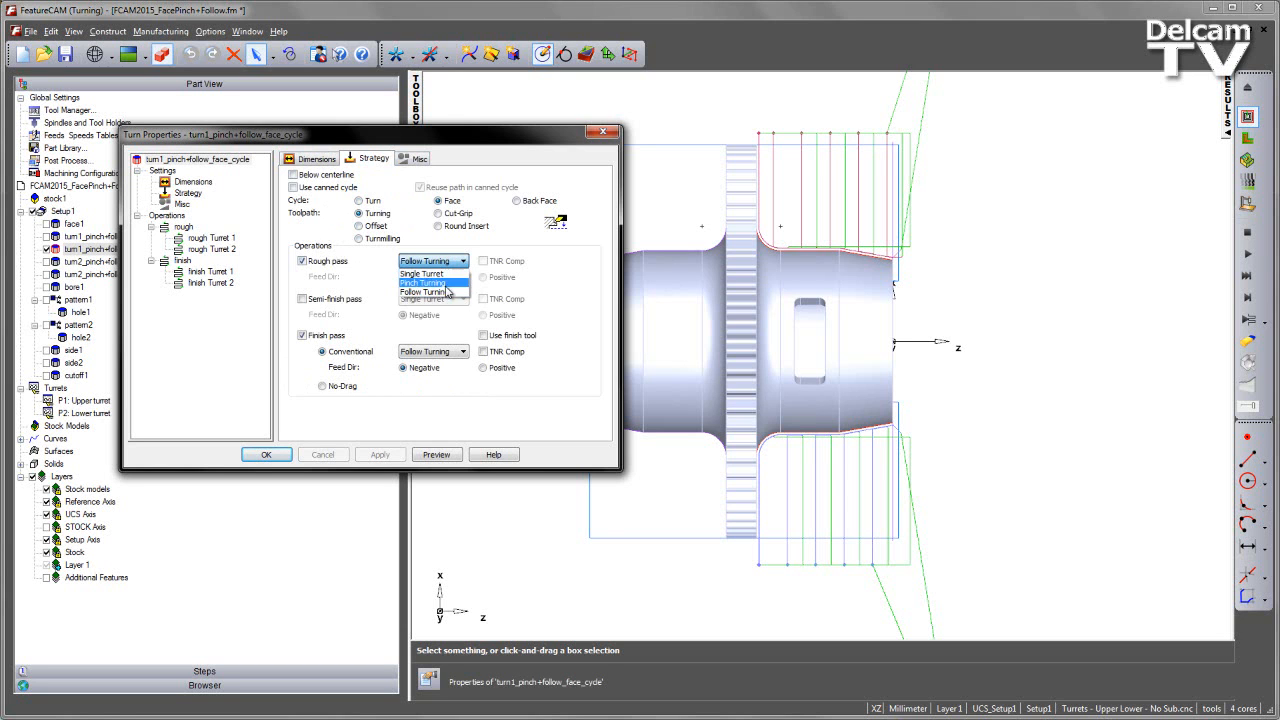
pyautogui.moveTo(425, 291)
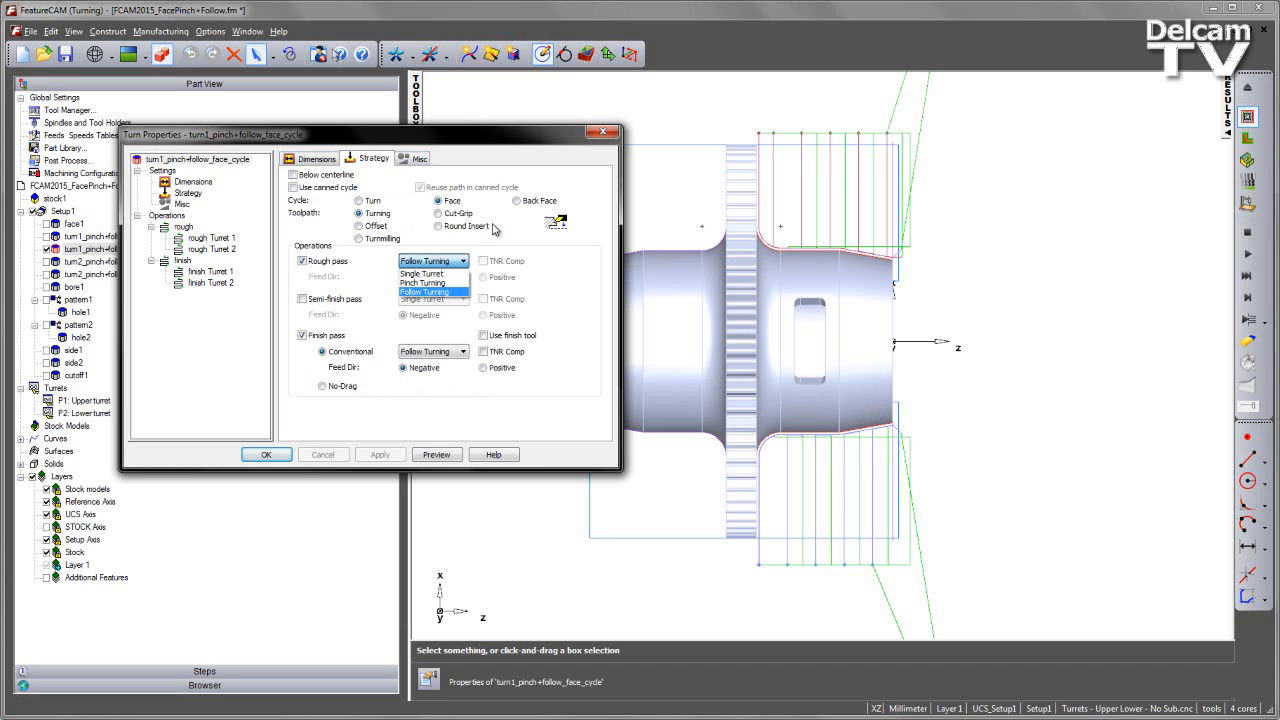
pyautogui.moveTo(433, 283)
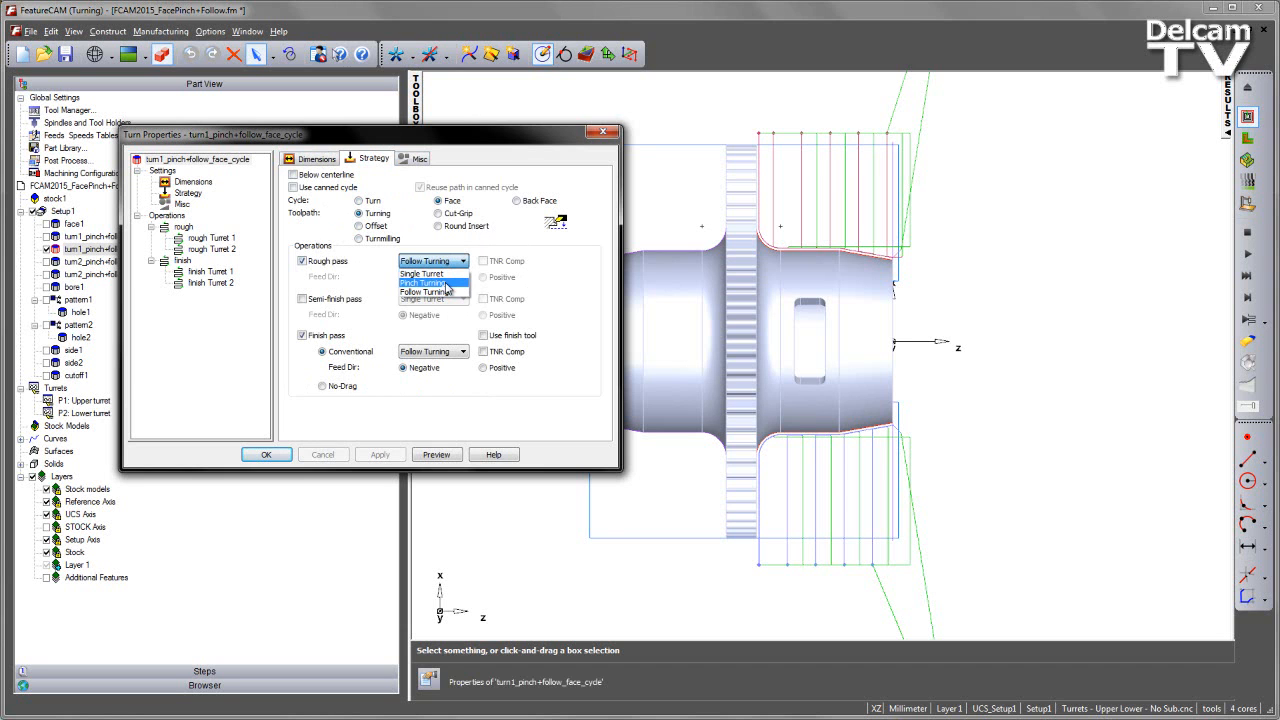
pyautogui.click(424, 291)
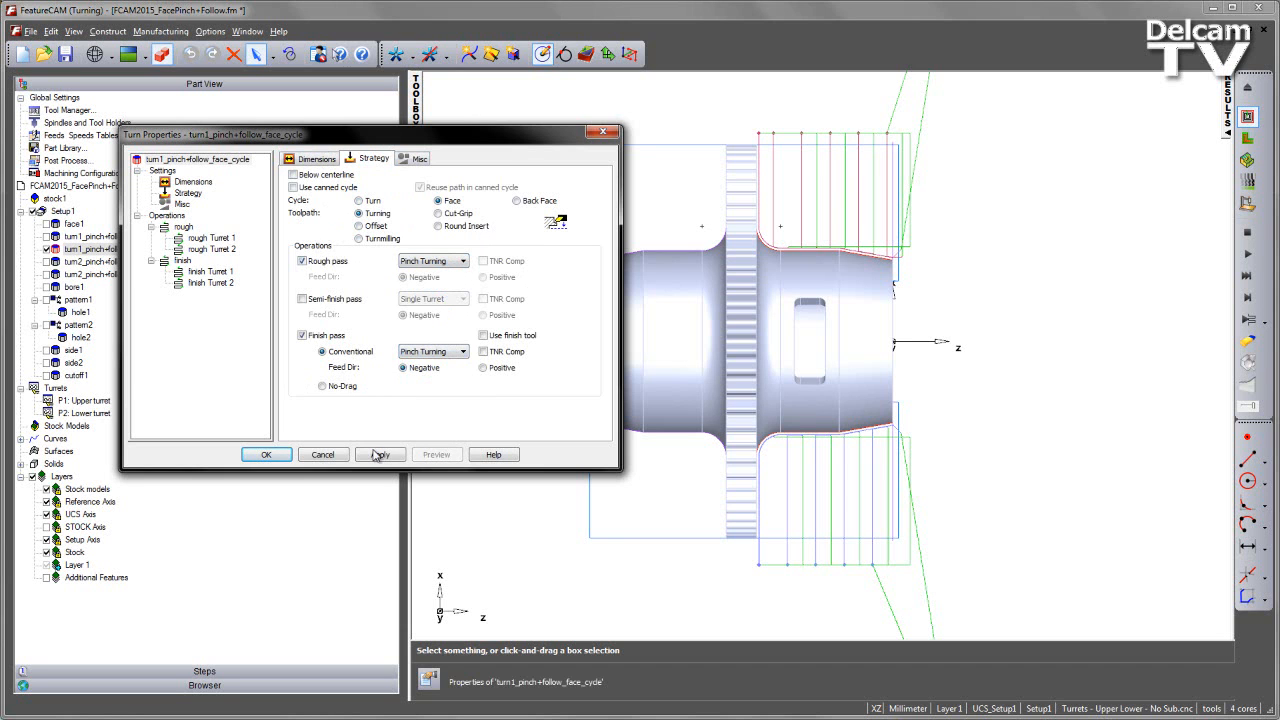
pyautogui.click(379, 454)
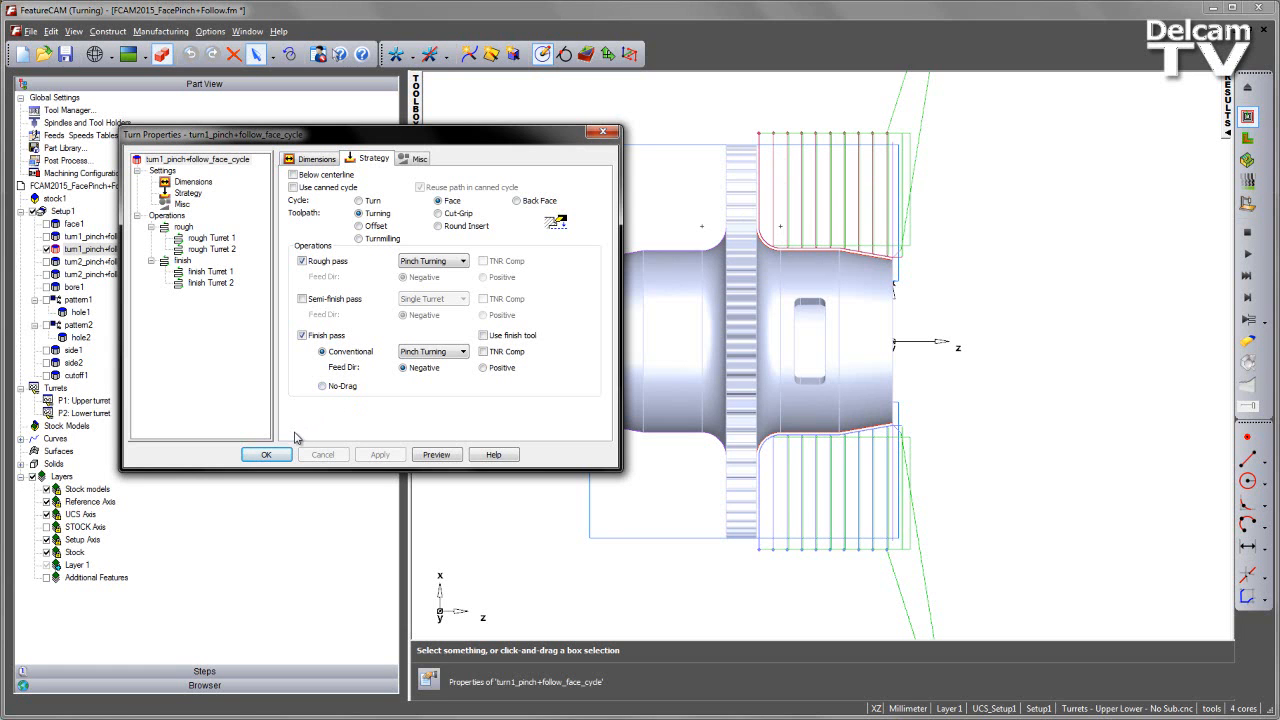
pyautogui.moveTo(280, 454)
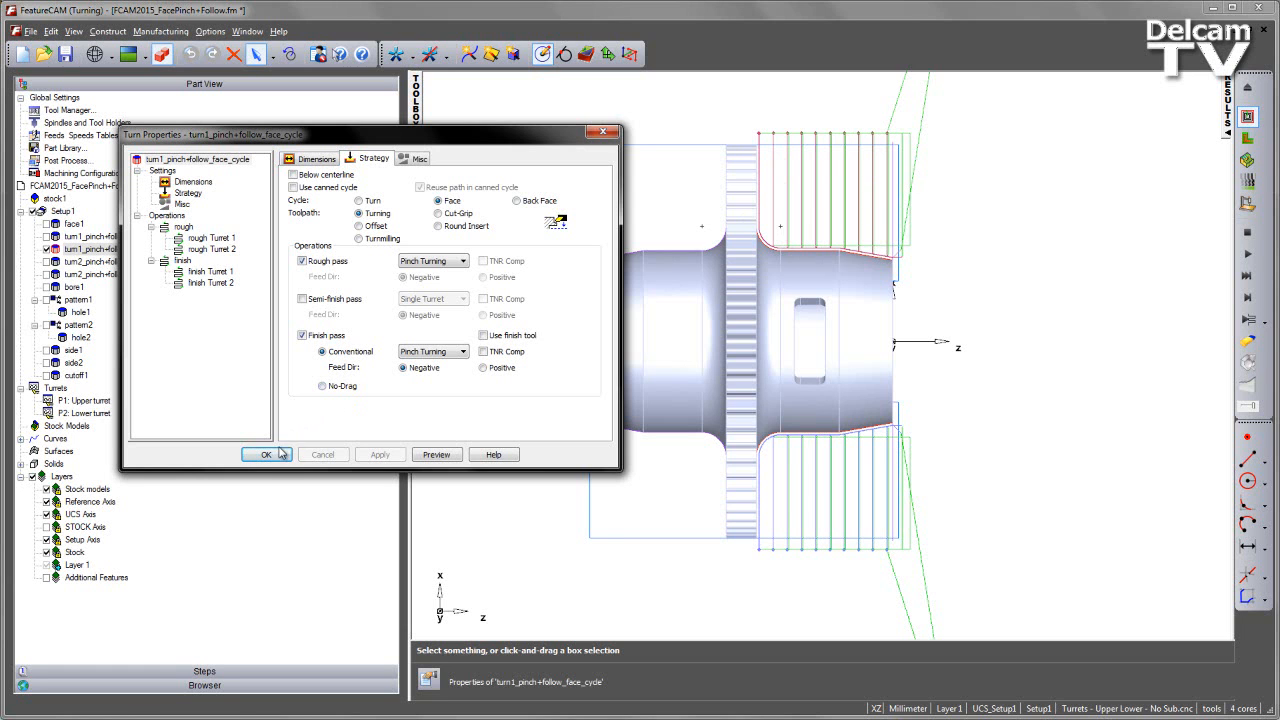
pyautogui.click(265, 454)
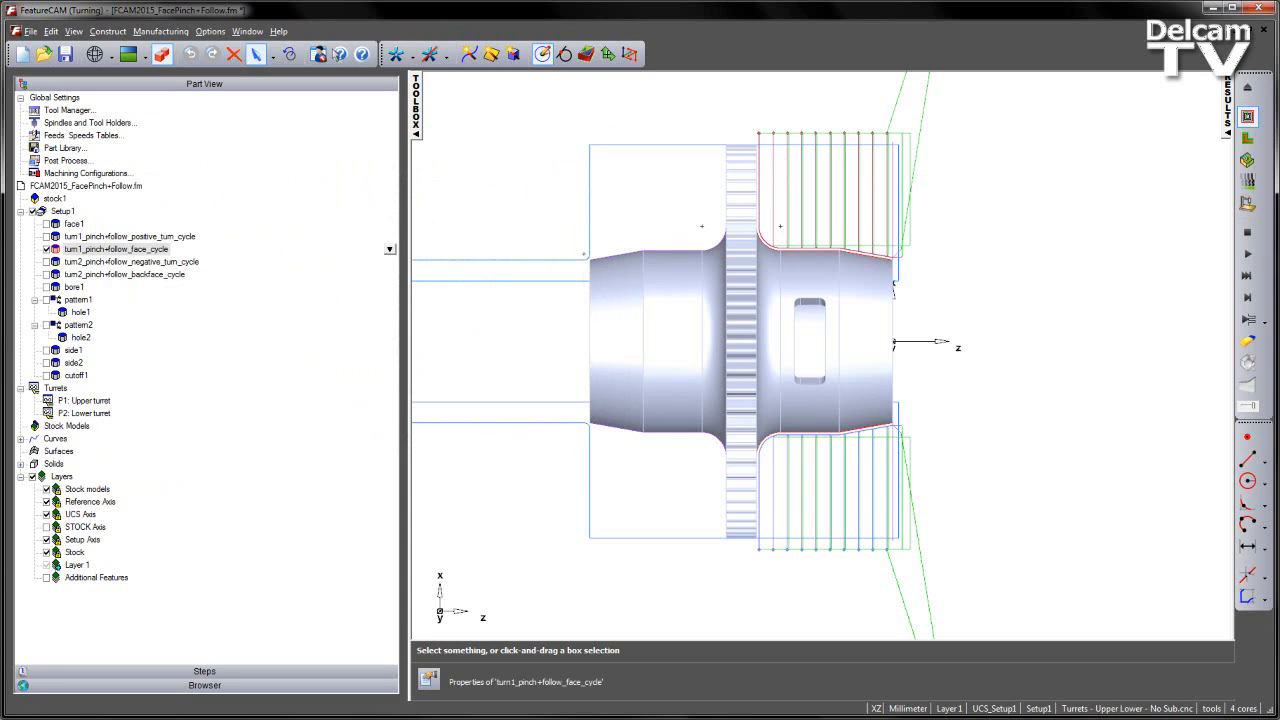
# Reset, play the pinch-turning face cycle simulation, then stop it
pyautogui.click(1247, 298)
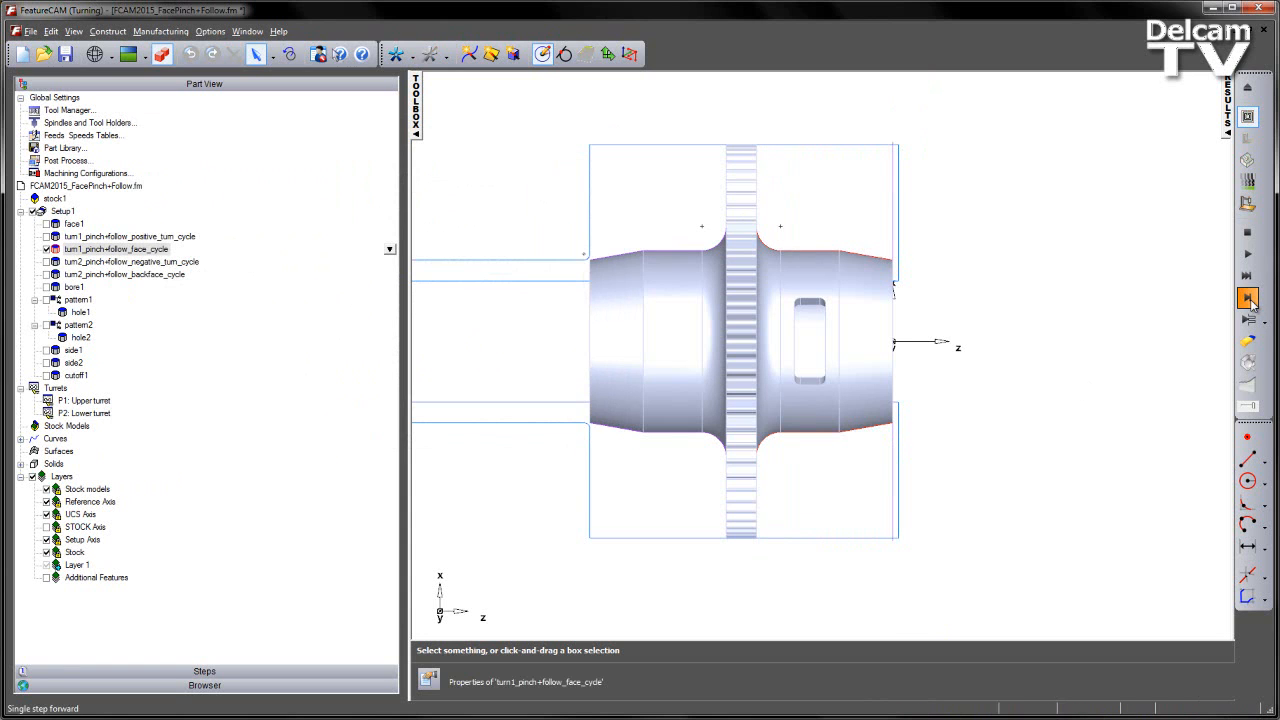
pyautogui.click(1248, 298)
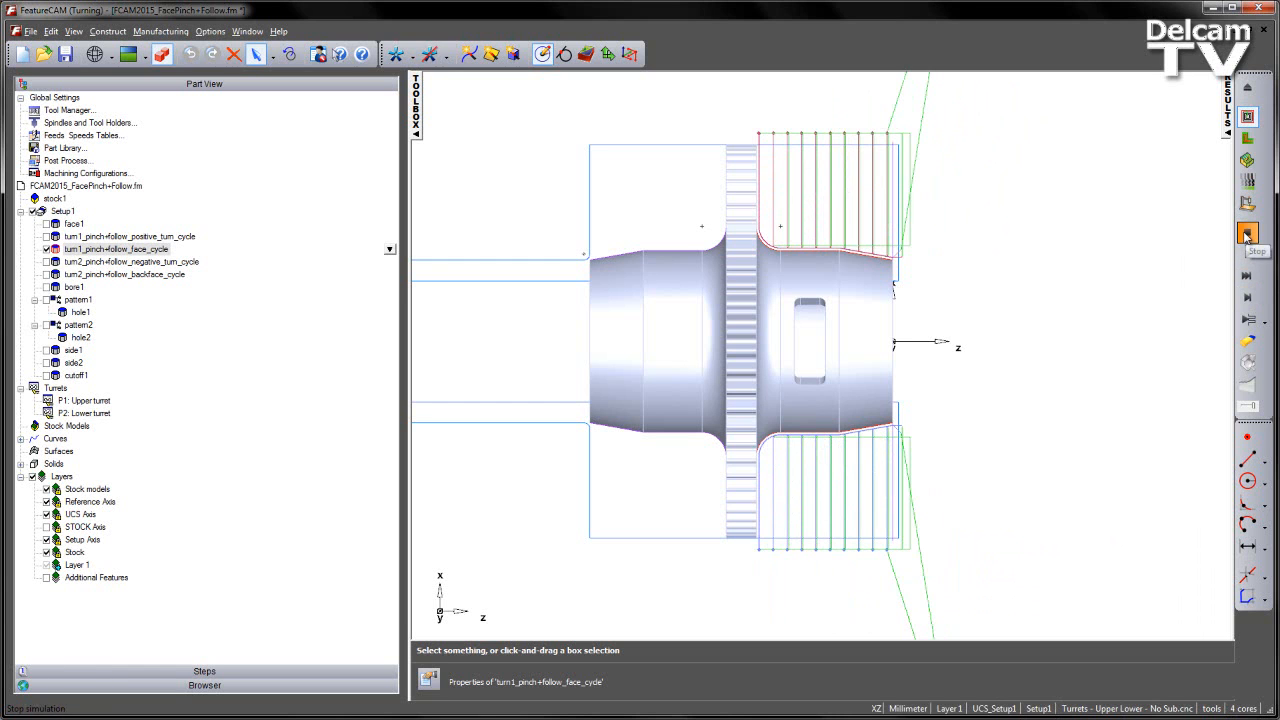
pyautogui.click(1247, 232)
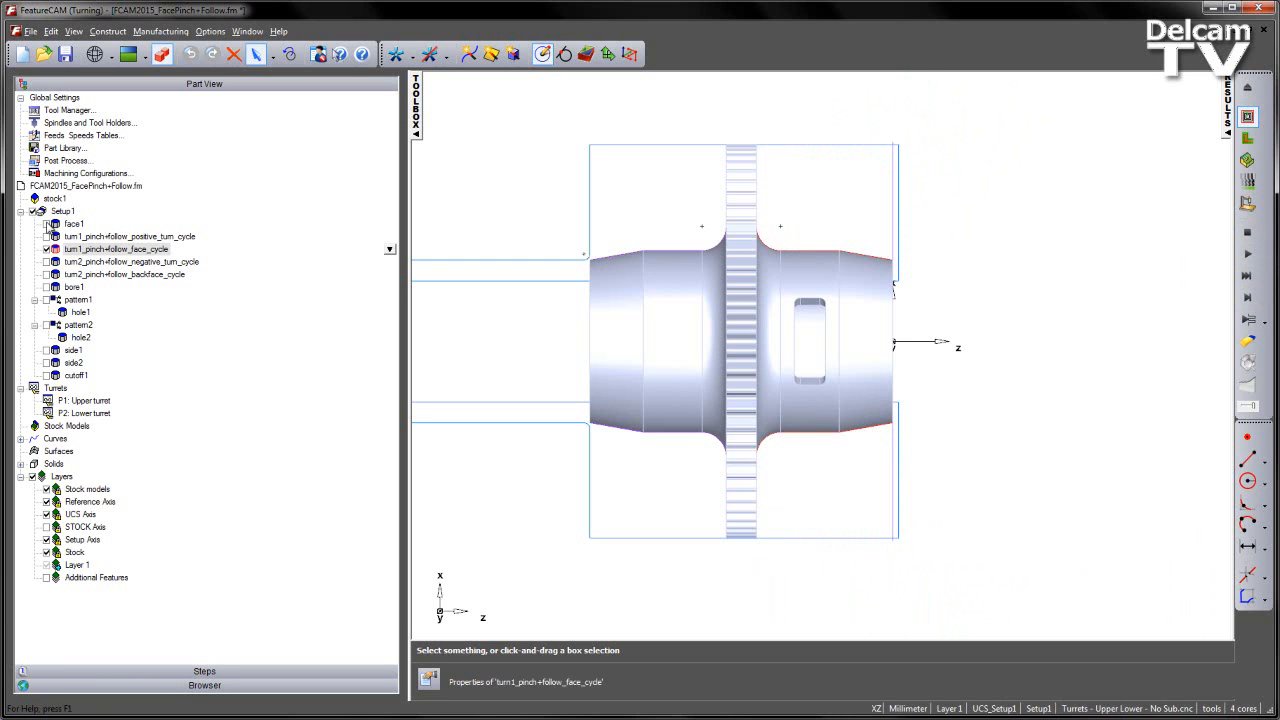
# Tick the face1 checkbox in the Part View tree
pyautogui.click(75, 223)
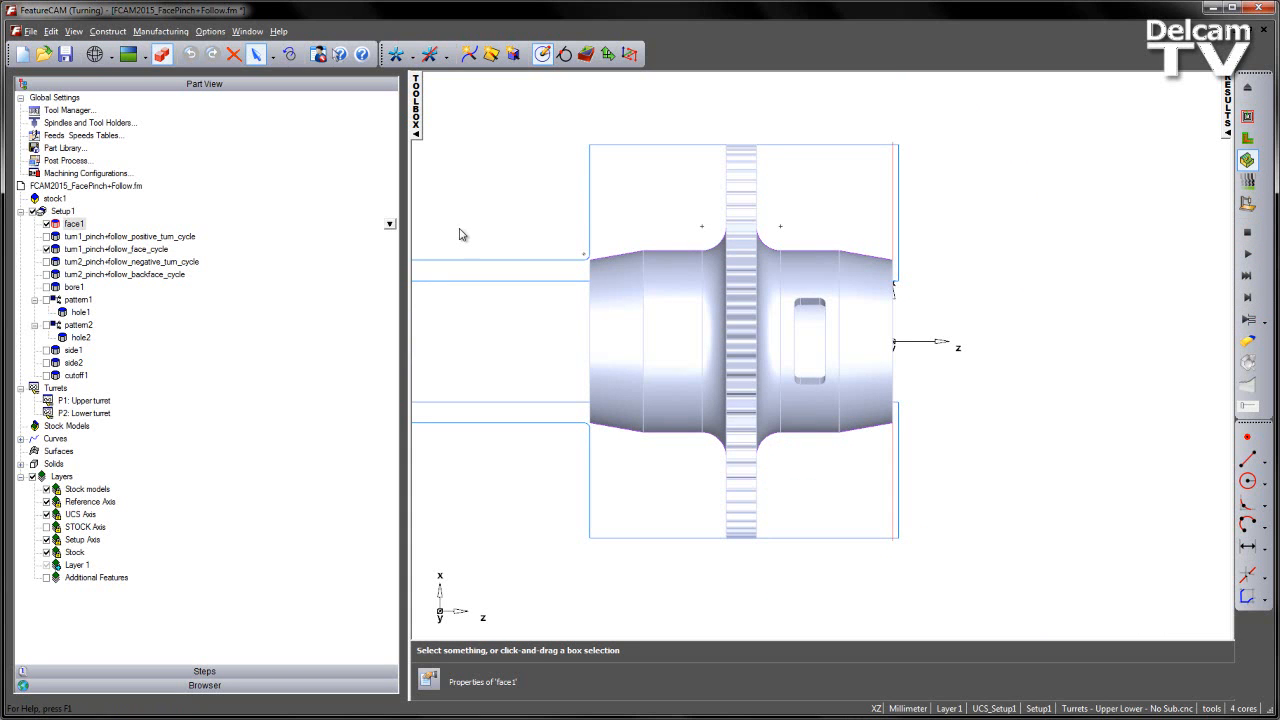
# Set the face cycle's rough pass to Follow Turning and confirm
pyautogui.doubleClick(115, 249)
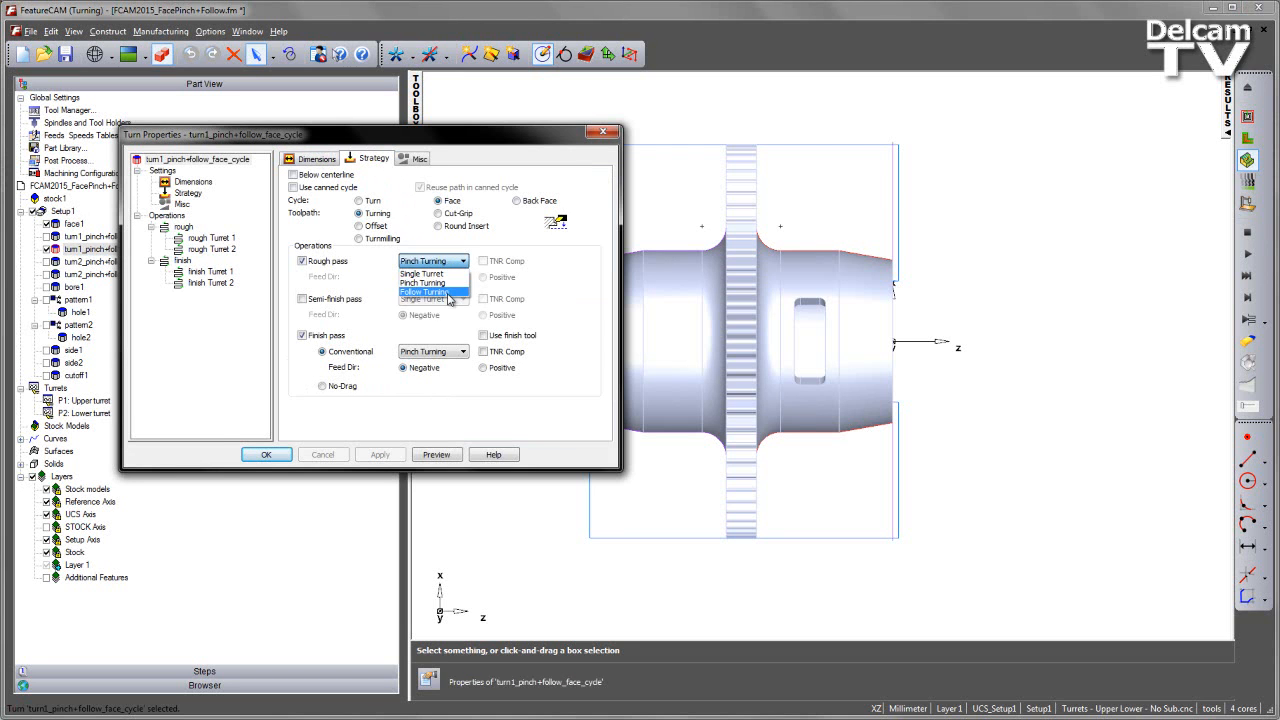
pyautogui.click(423, 292)
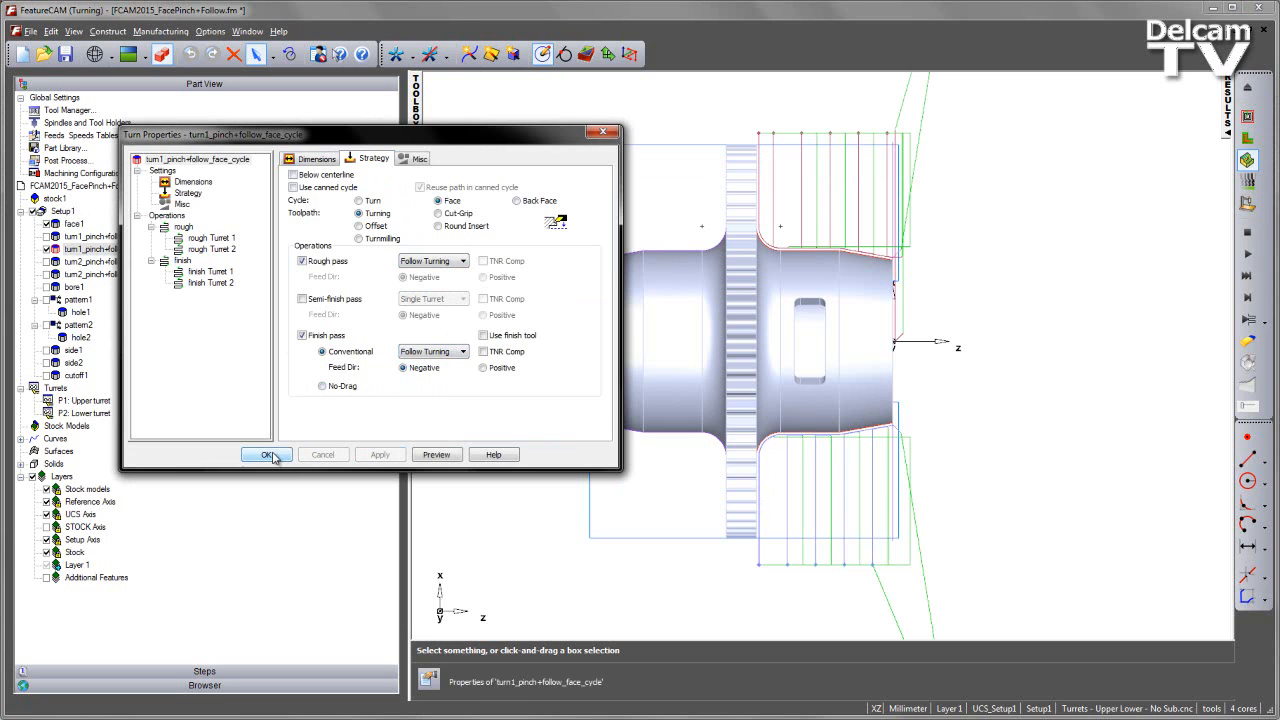
pyautogui.click(265, 455)
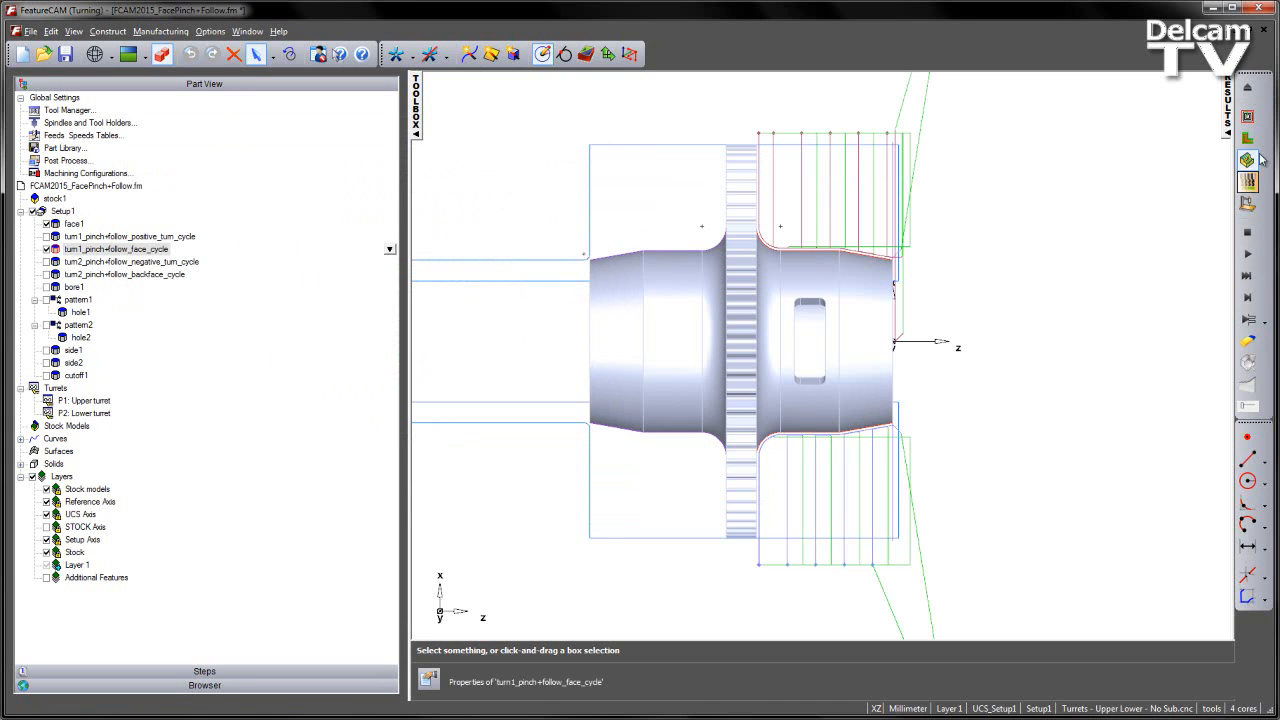
# Simulate the face cycle toolpath through to the end, showing material removal
pyautogui.click(1248, 298)
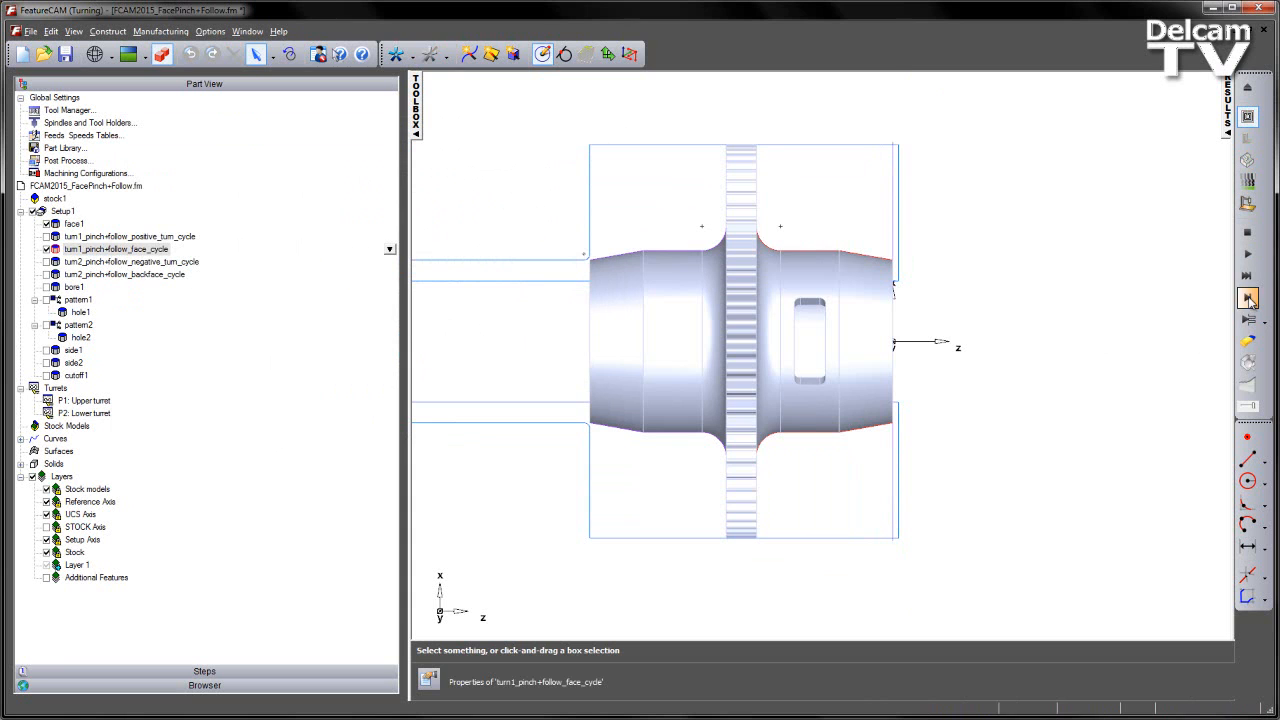
pyautogui.click(1247, 298)
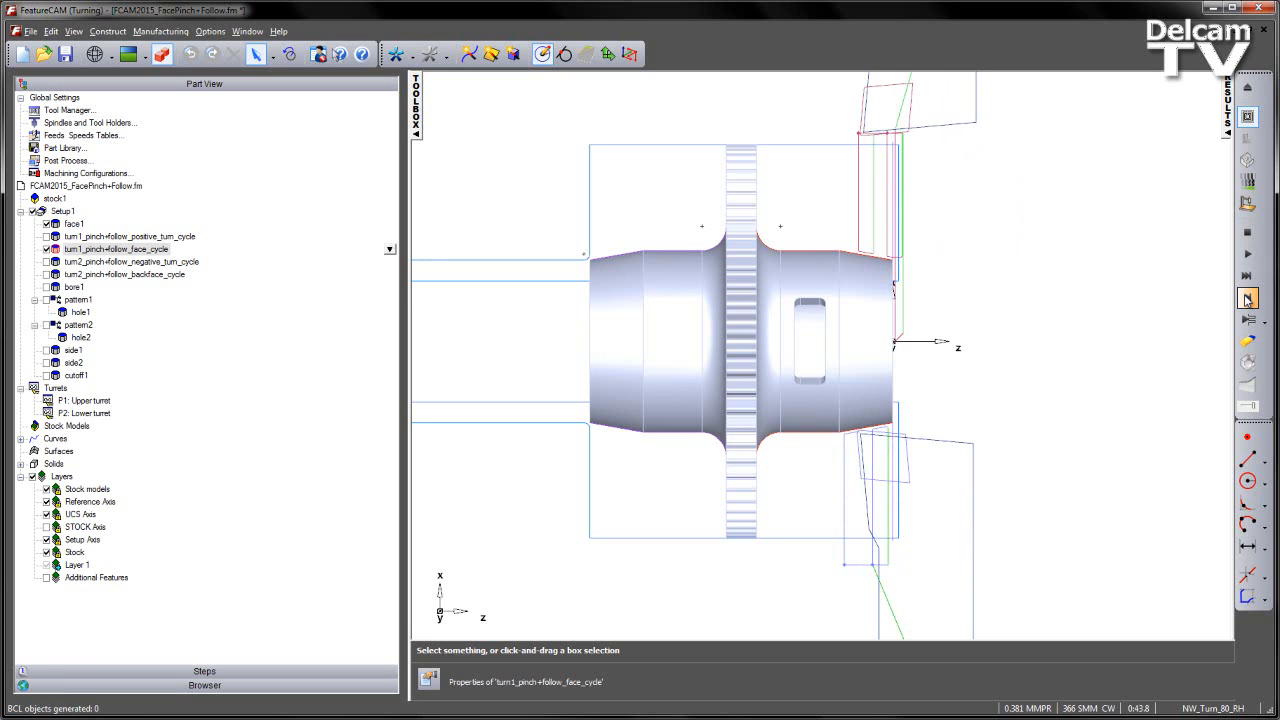
pyautogui.click(1247, 233)
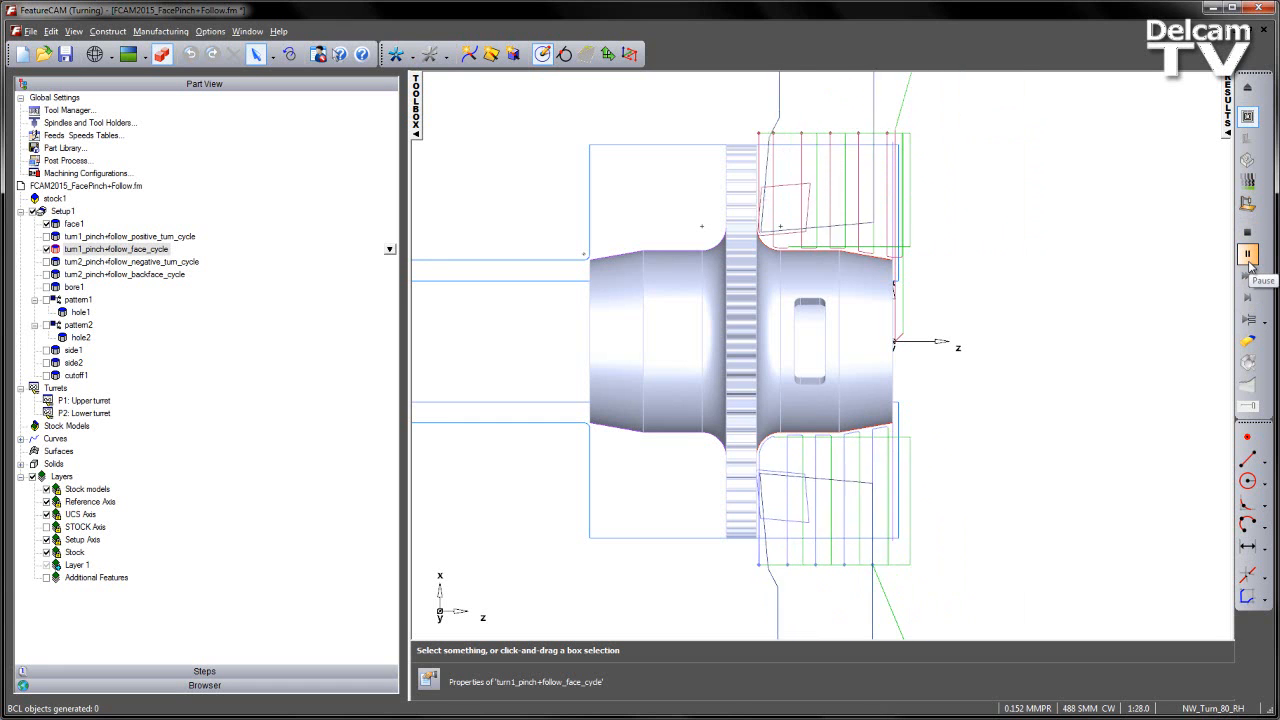
pyautogui.click(1247, 254)
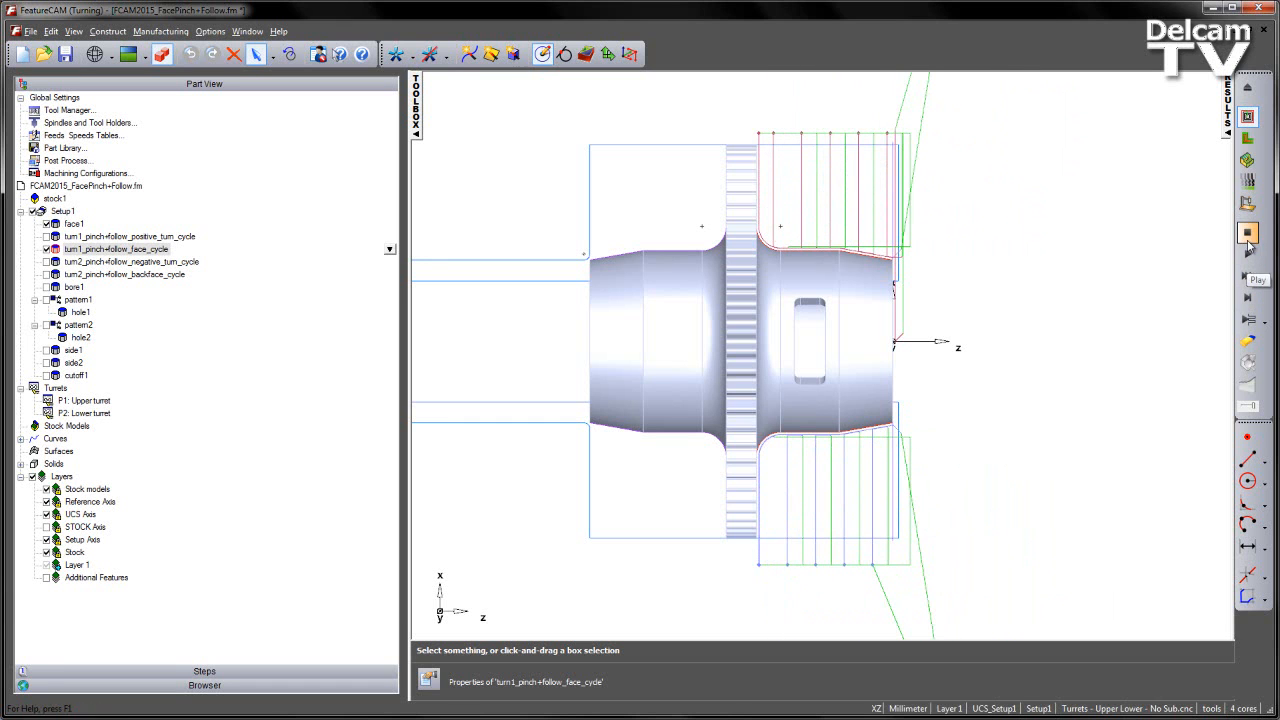
pyautogui.click(1247, 318)
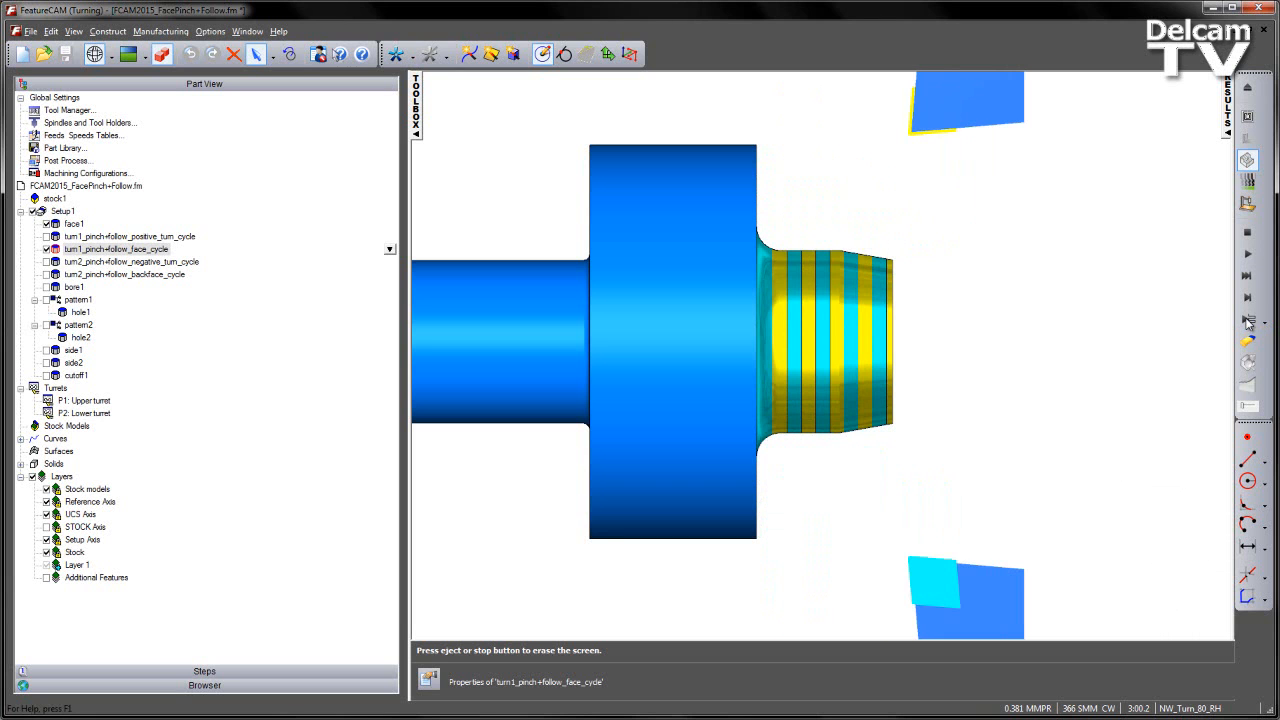
# Replay the face cycle cut with both turrets shown and zoom in on them
pyautogui.click(1247, 232)
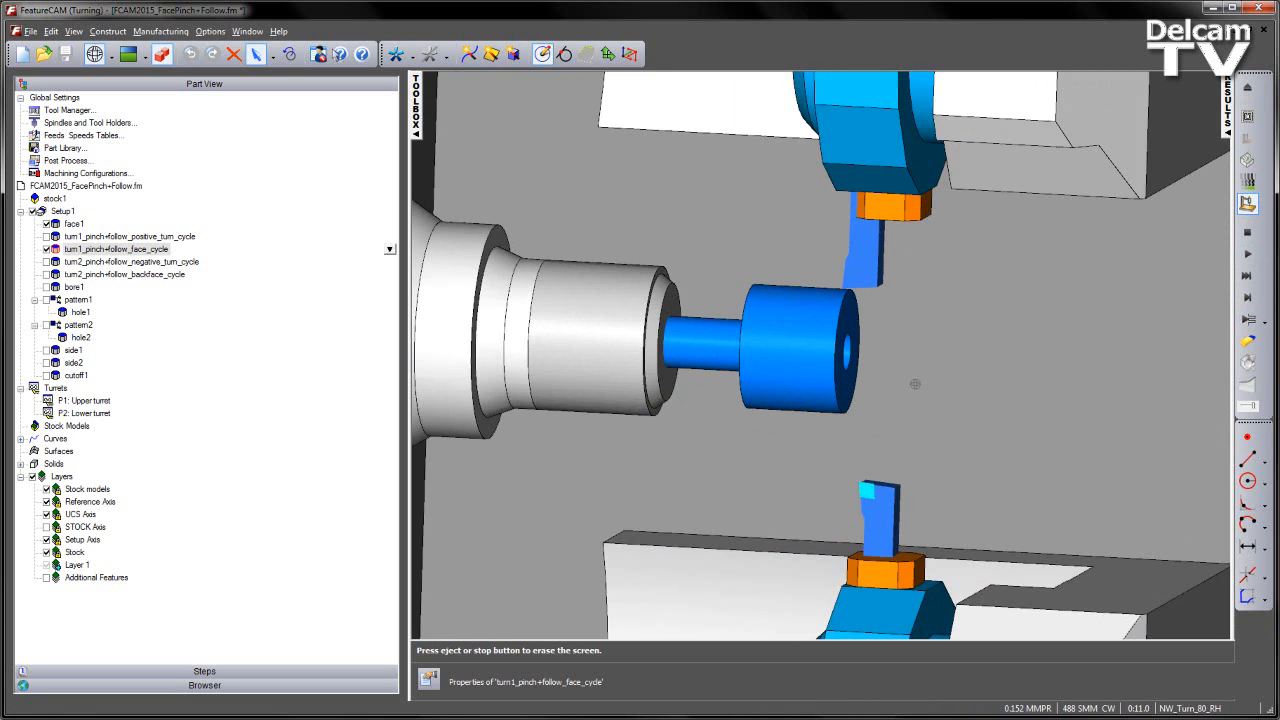
pyautogui.scroll(3)
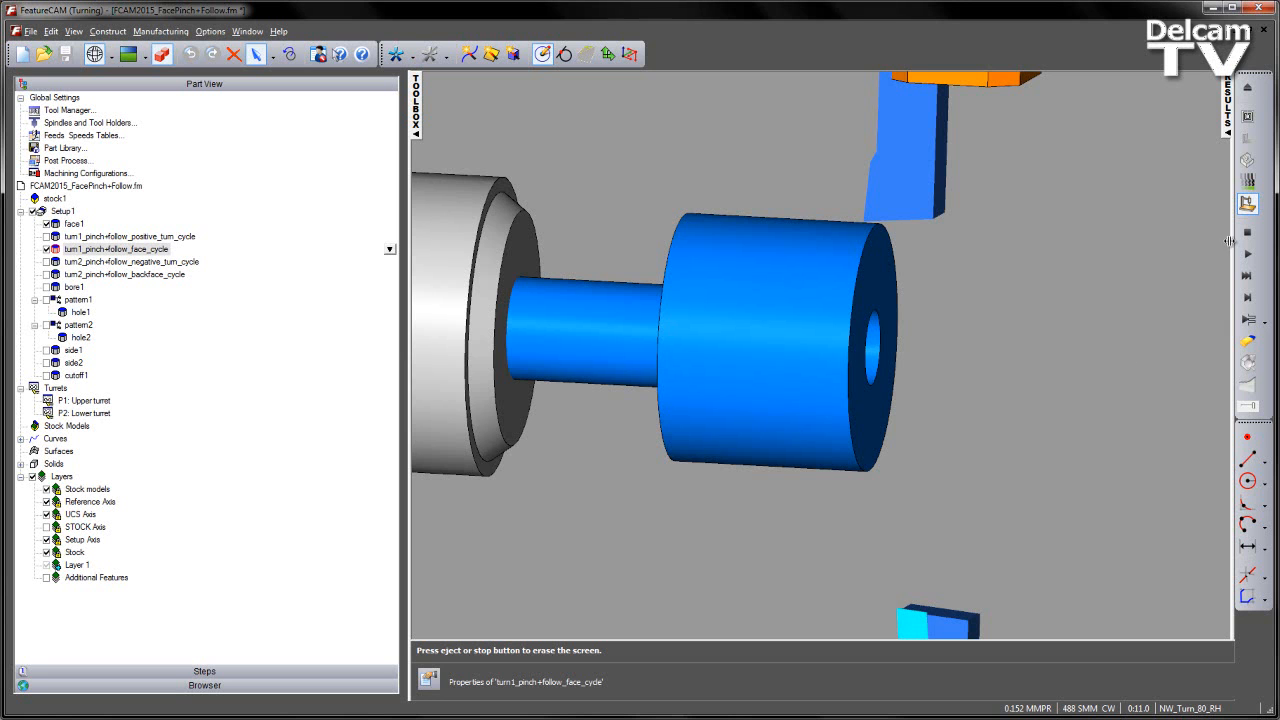
pyautogui.rightClick(850, 350)
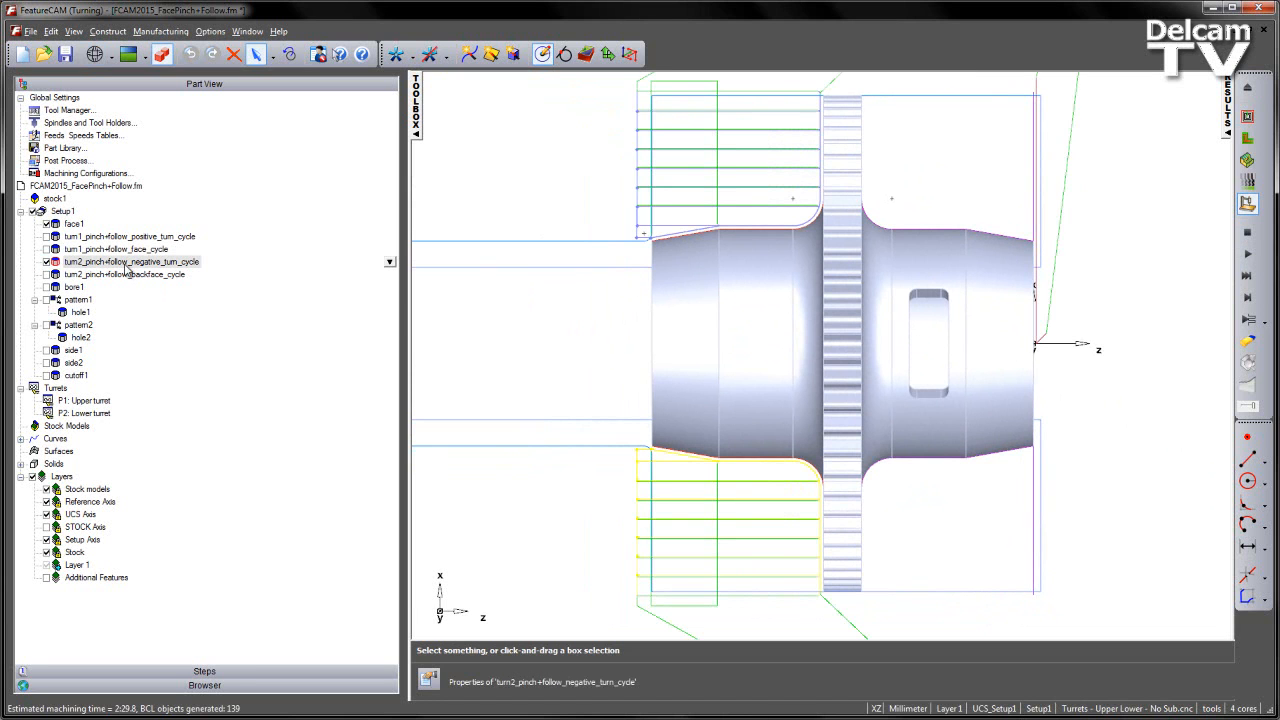
# Review the negative turn cycle's strategy settings, then select turn2_pinch+follow_backface_cycle
pyautogui.doubleClick(131, 261)
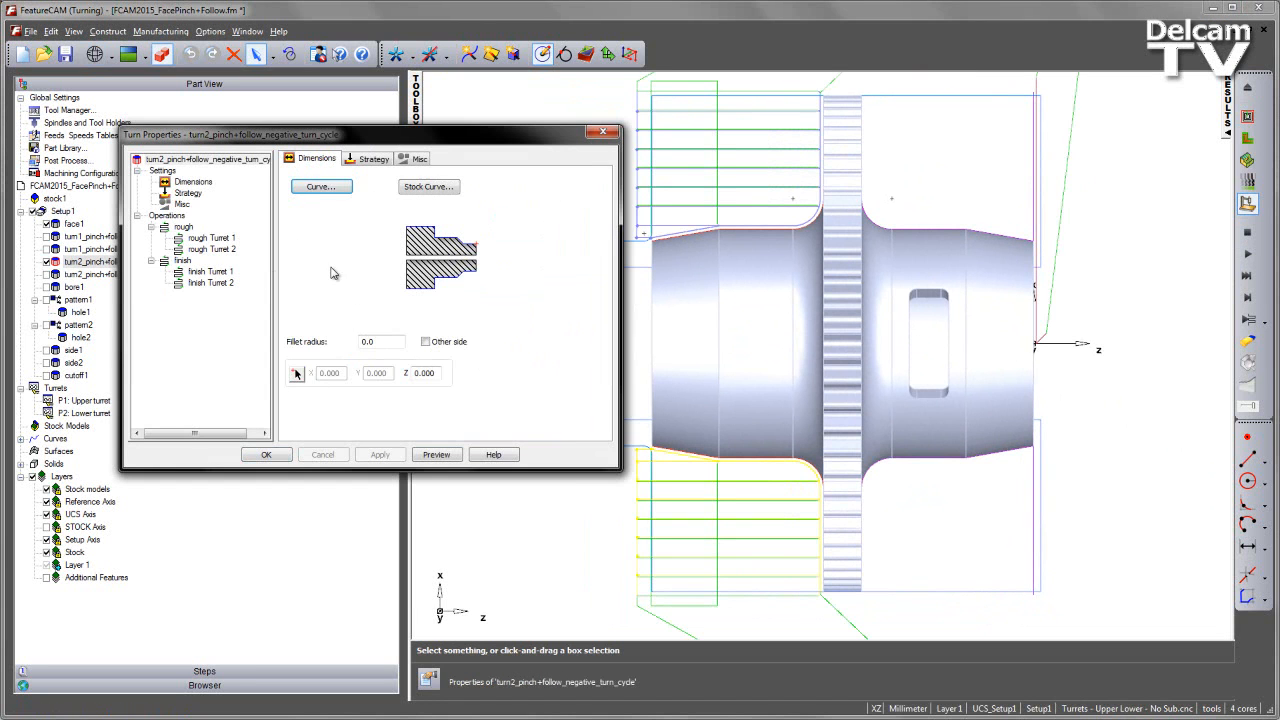
pyautogui.click(373, 158)
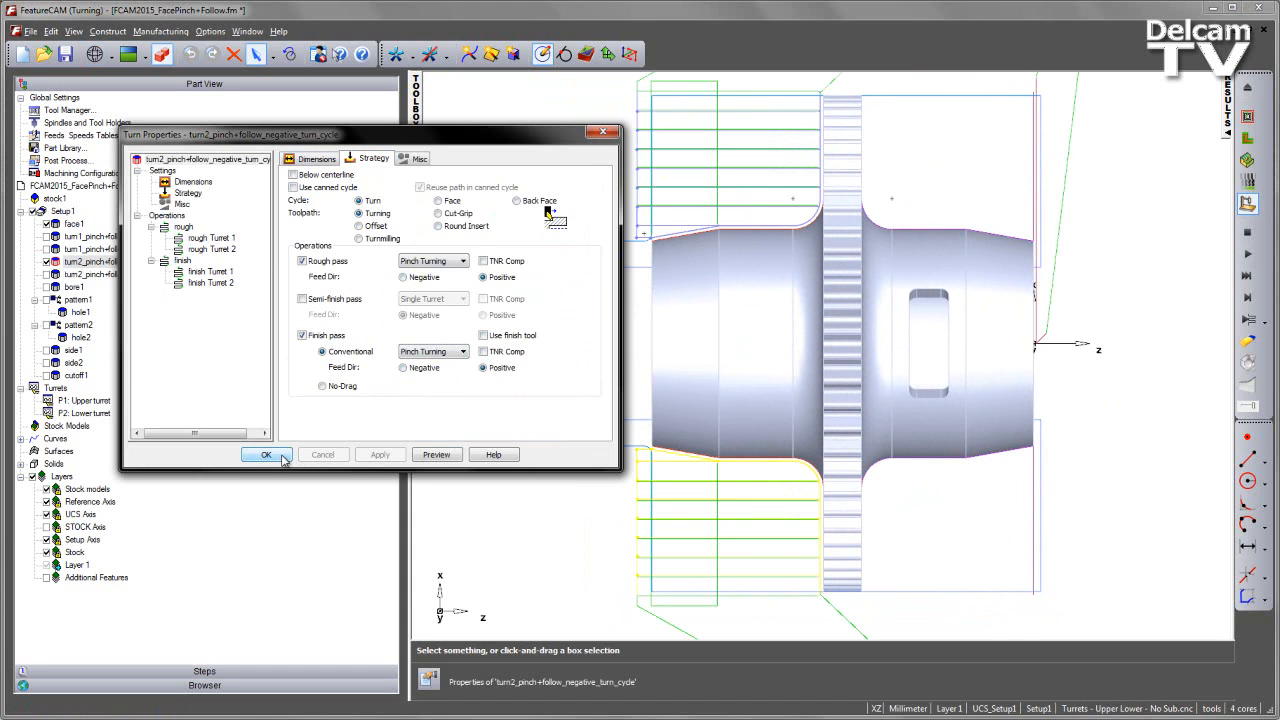
pyautogui.click(265, 454)
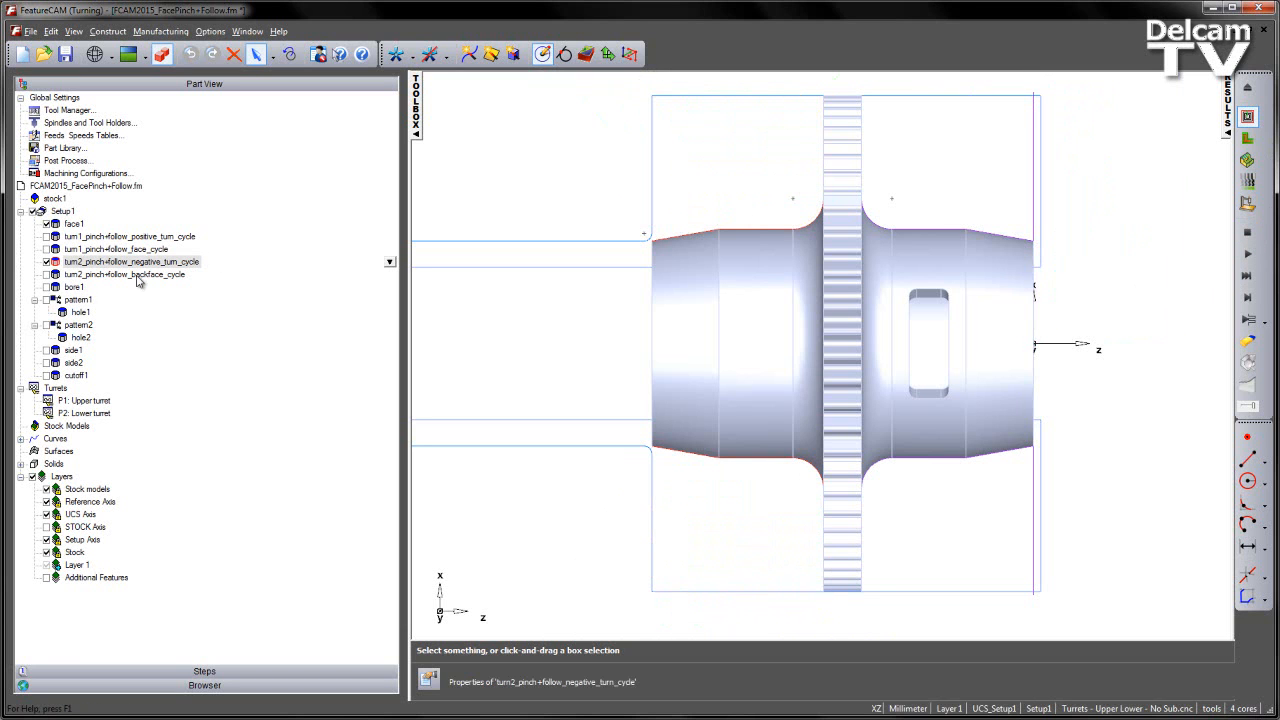
pyautogui.click(124, 274)
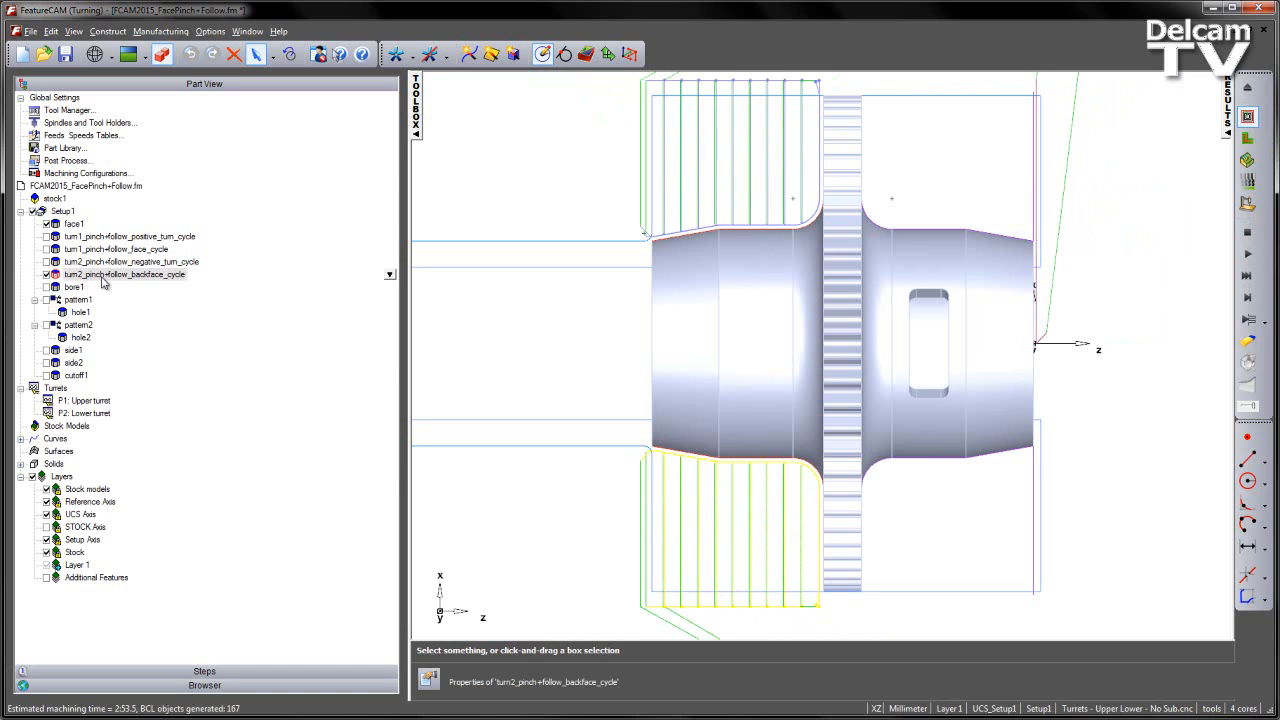
pyautogui.doubleClick(124, 274)
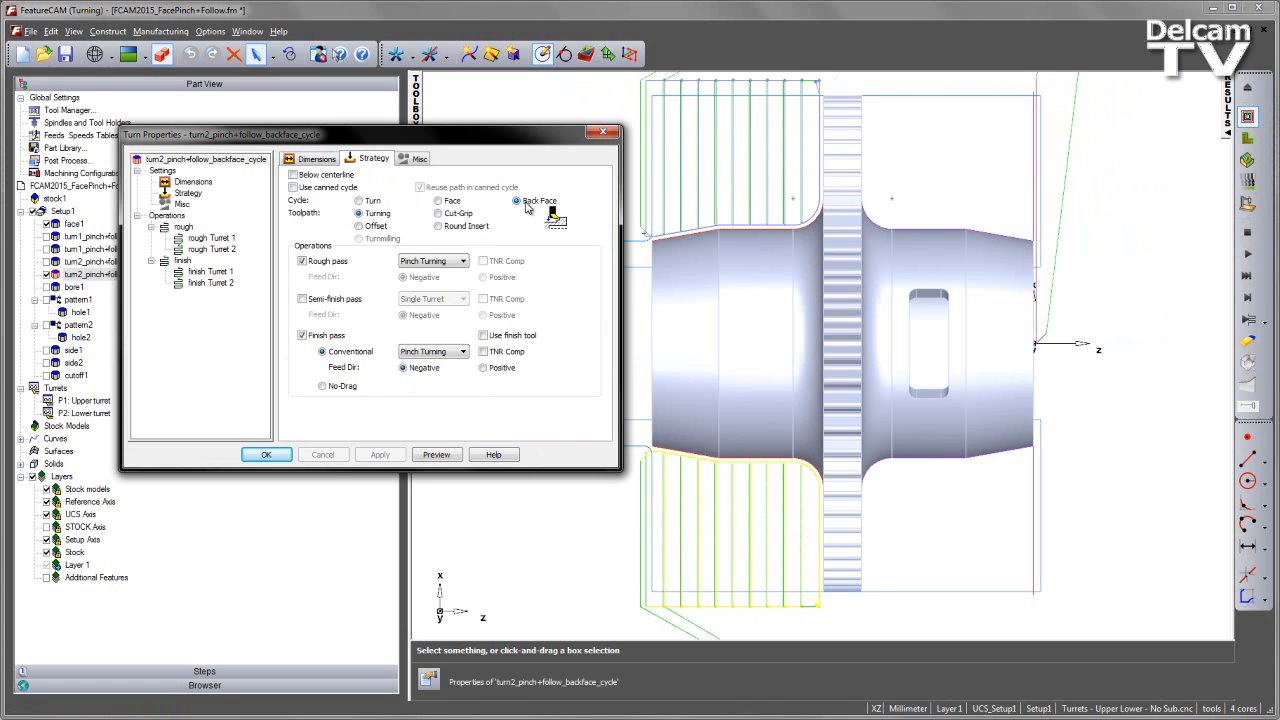
pyautogui.click(462, 260)
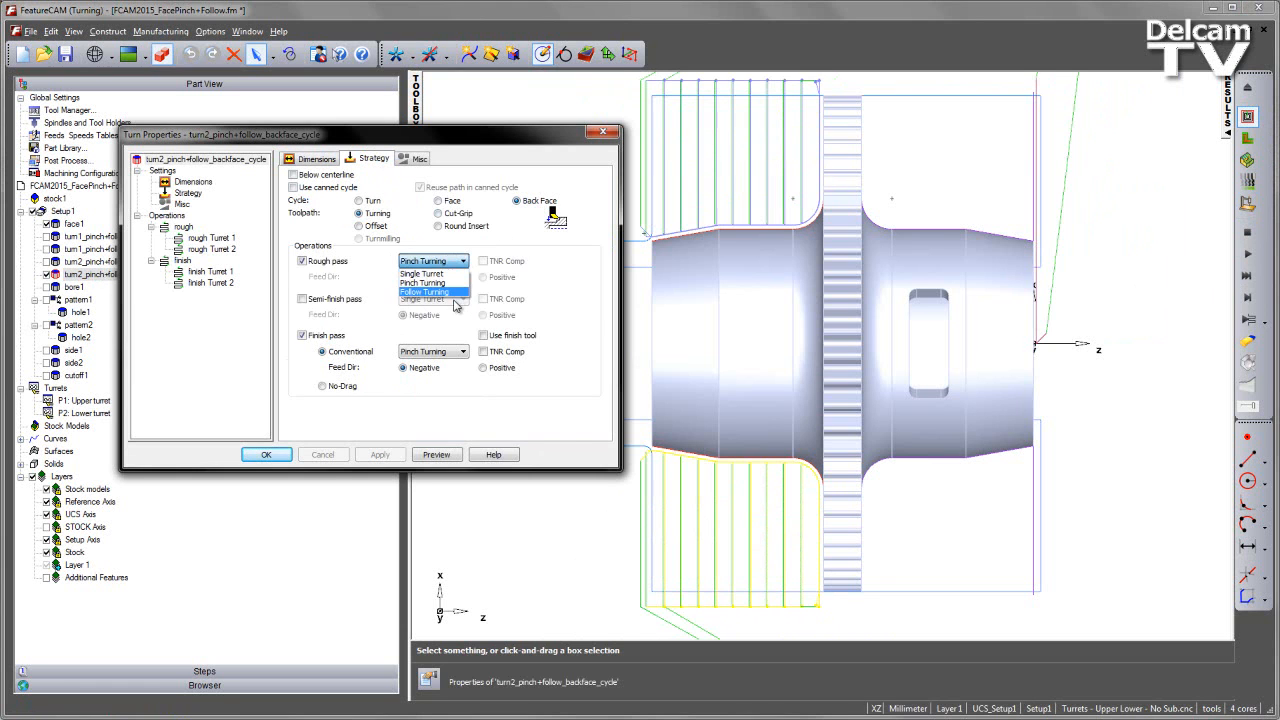
pyautogui.click(422, 298)
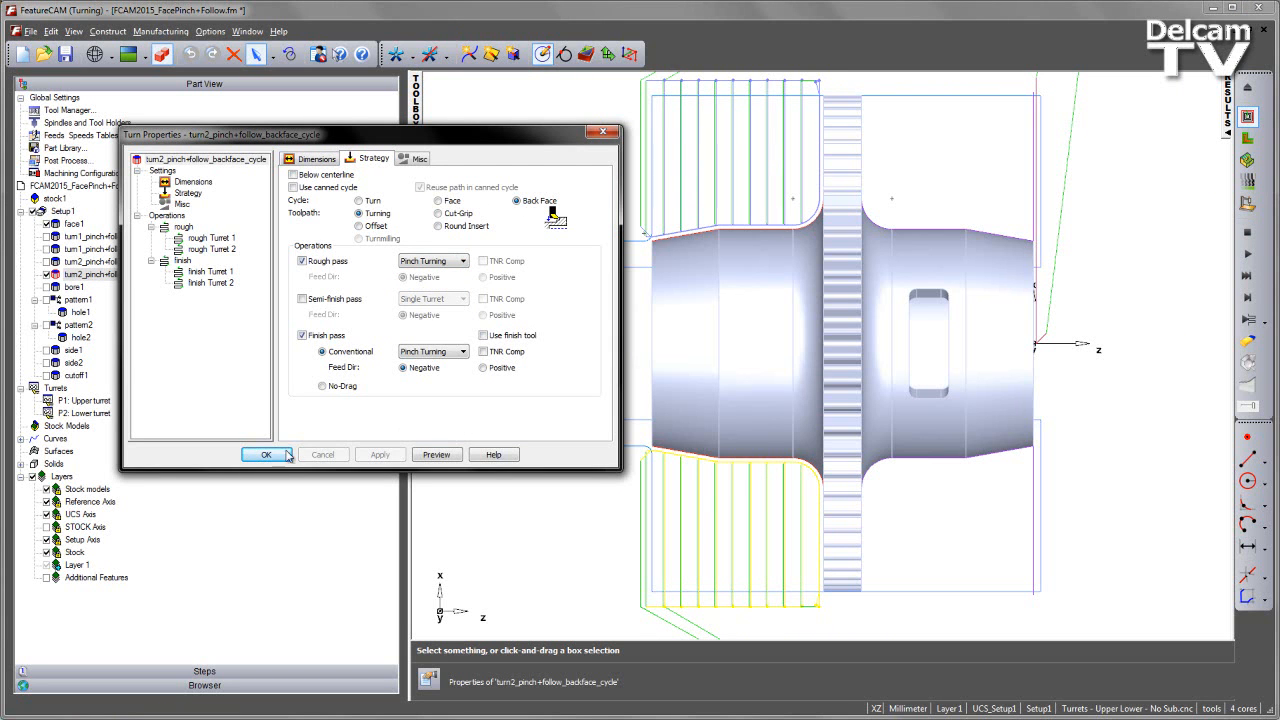
pyautogui.click(265, 454)
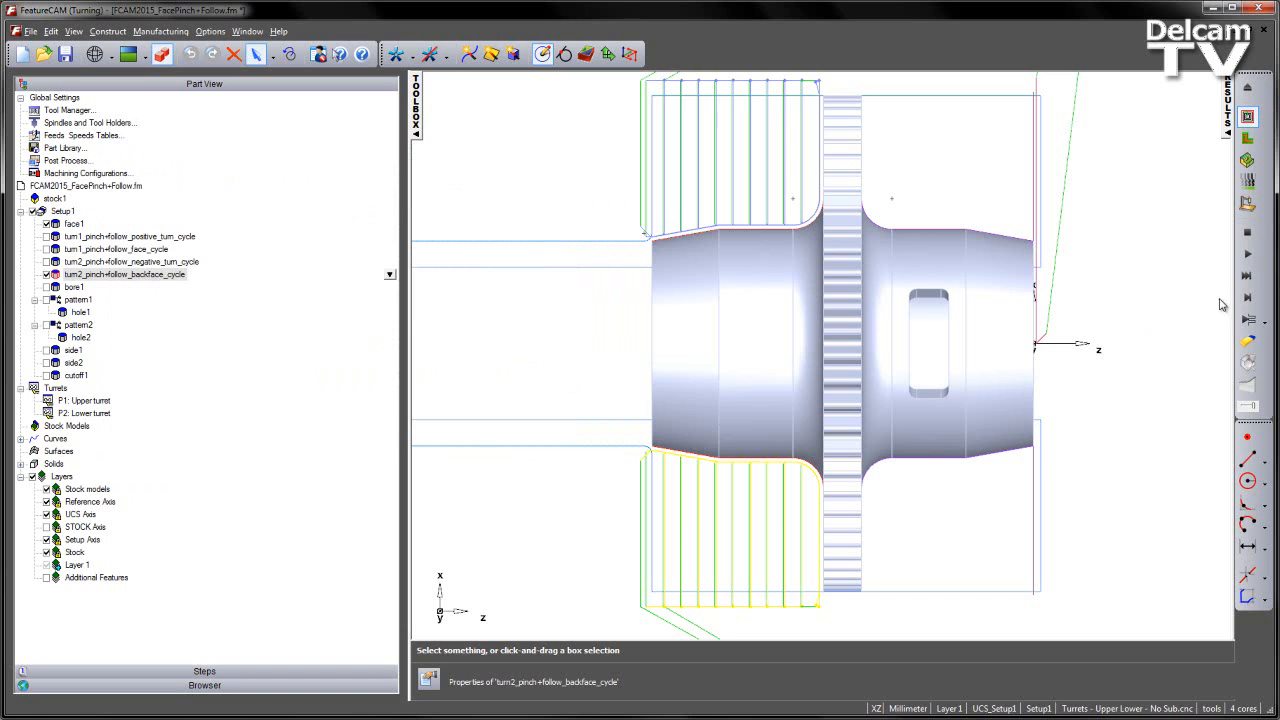
# Play the back face cycle simulation and single-step until the cut finishes
pyautogui.click(1248, 298)
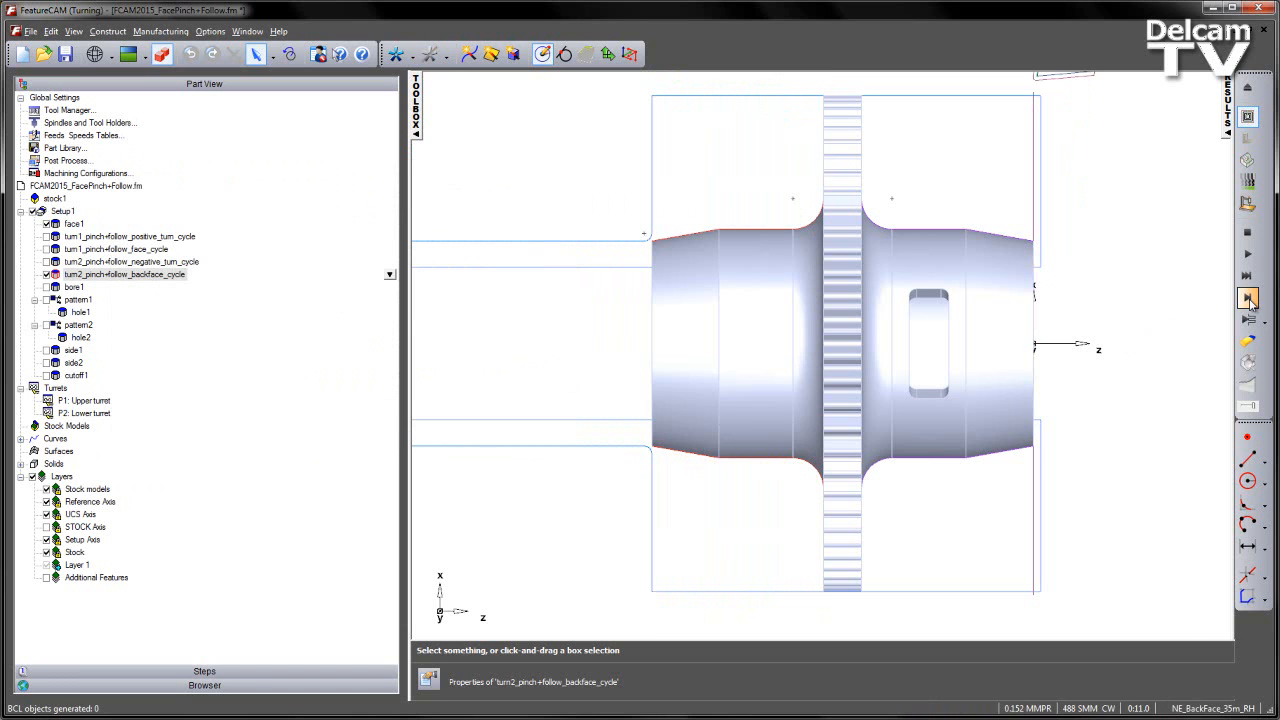
pyautogui.click(1247, 298)
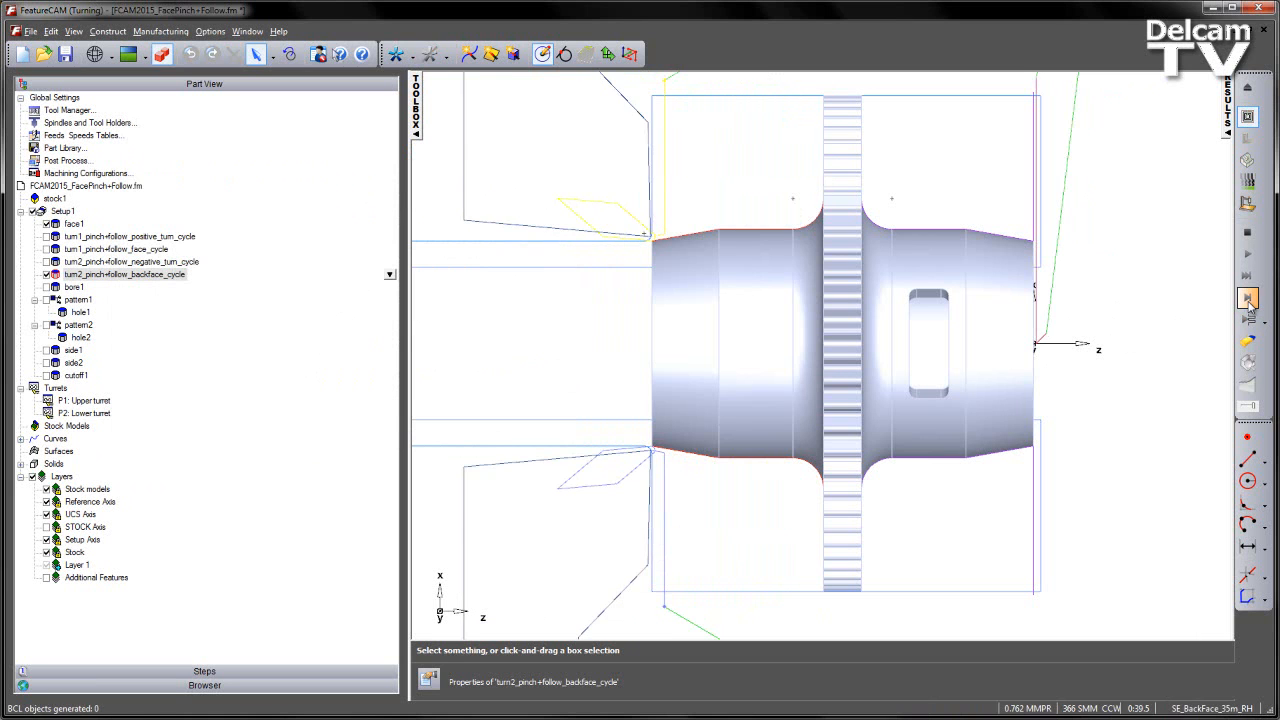
pyautogui.click(1248, 298)
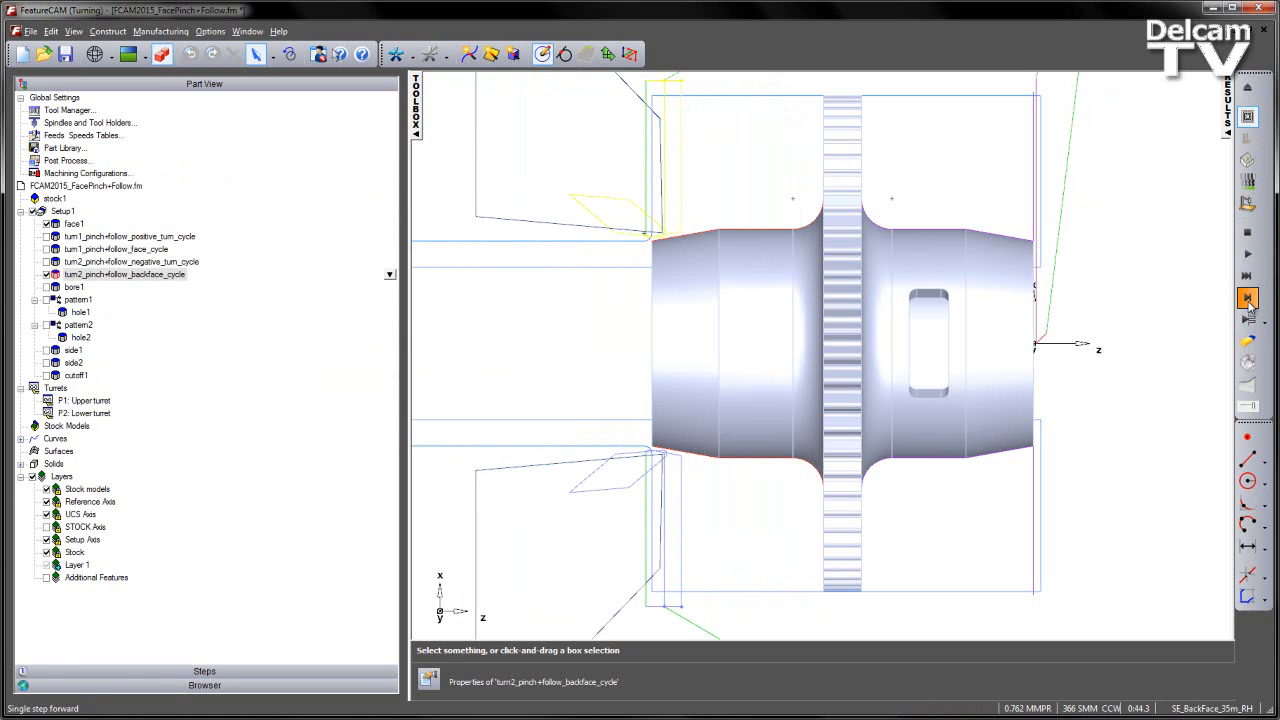
pyautogui.click(1247, 298)
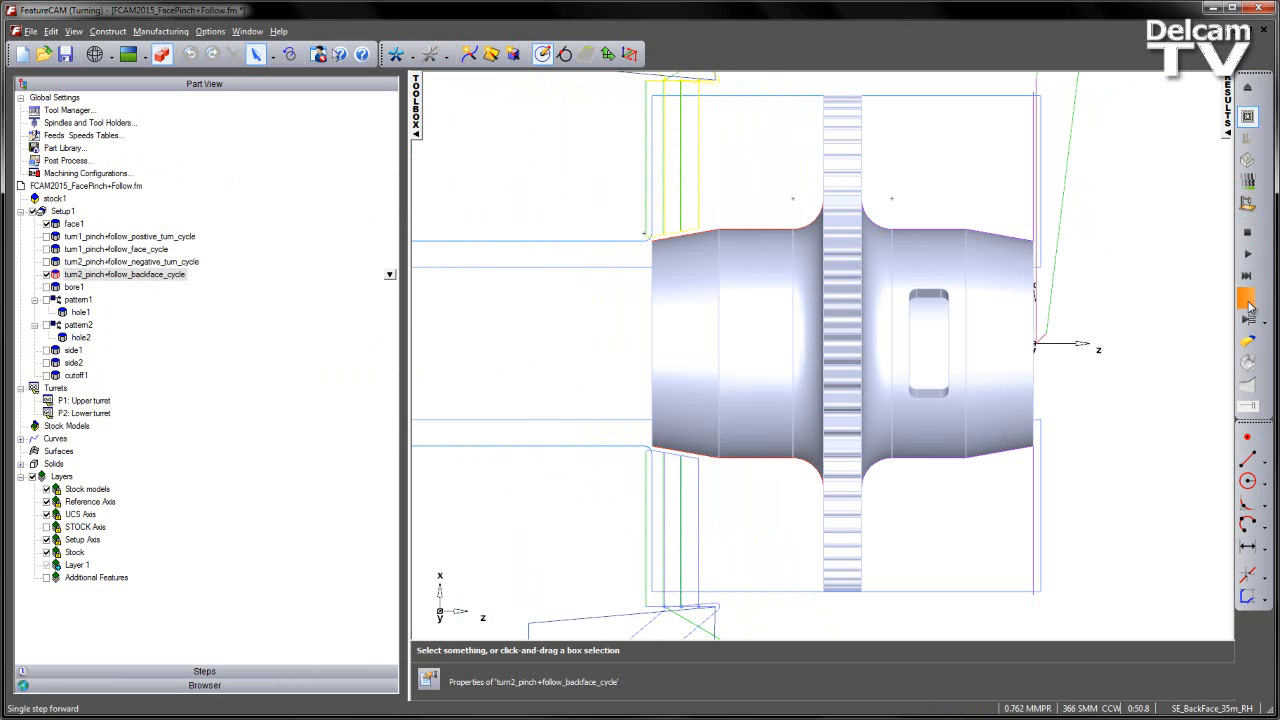
pyautogui.click(1247, 298)
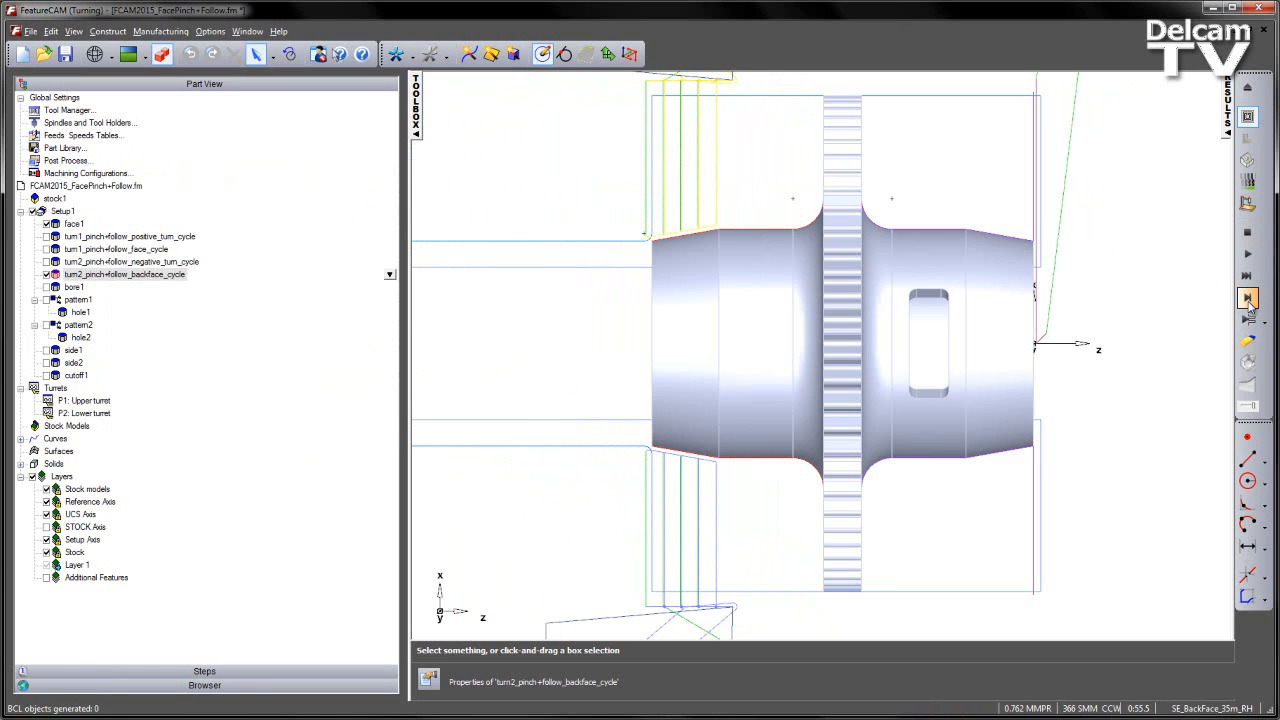
pyautogui.click(1247, 255)
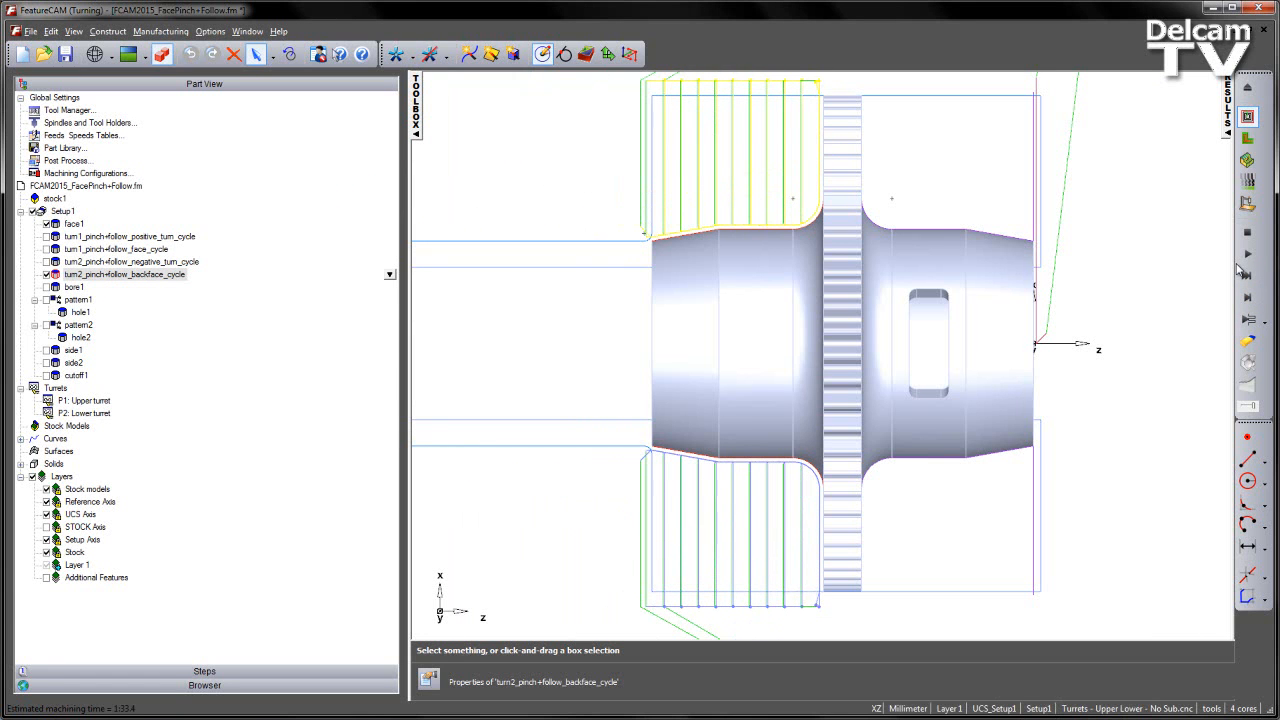
pyautogui.moveTo(1224, 275)
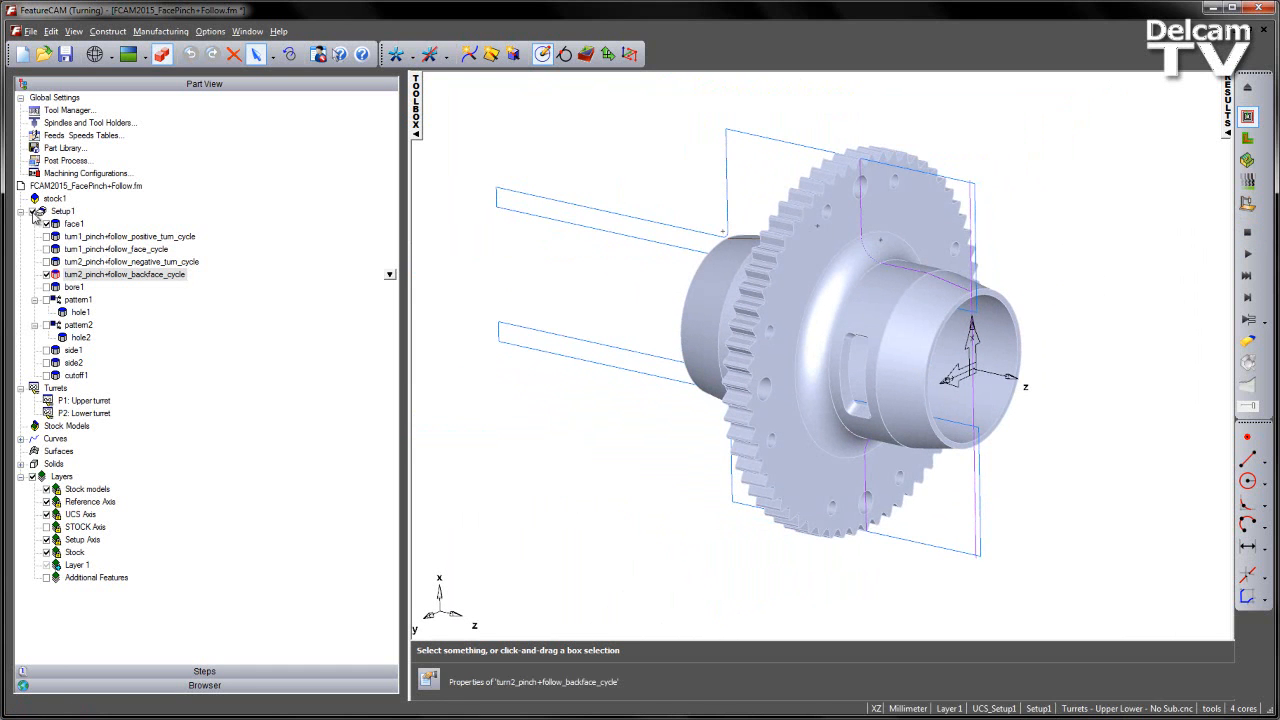
# Enable all Setup1 features except the negative turn cycle, then list operations by upper and lower turret
pyautogui.click(62, 211)
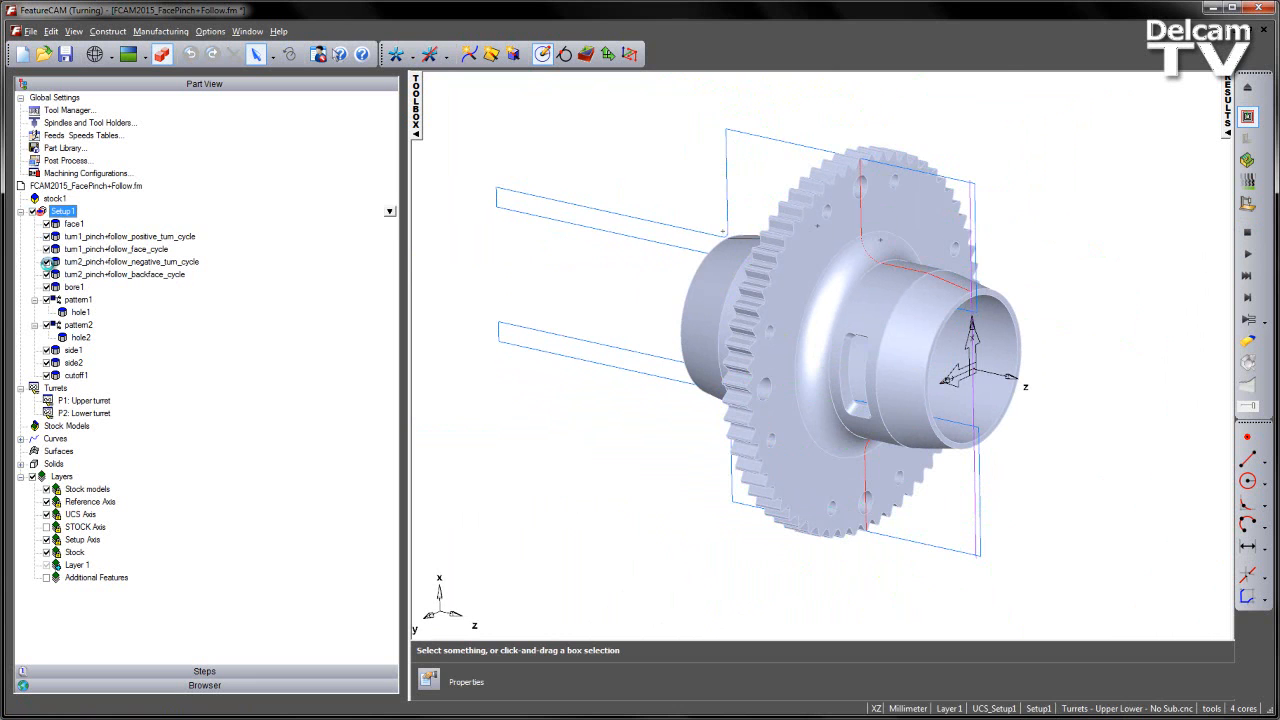
pyautogui.click(129, 236)
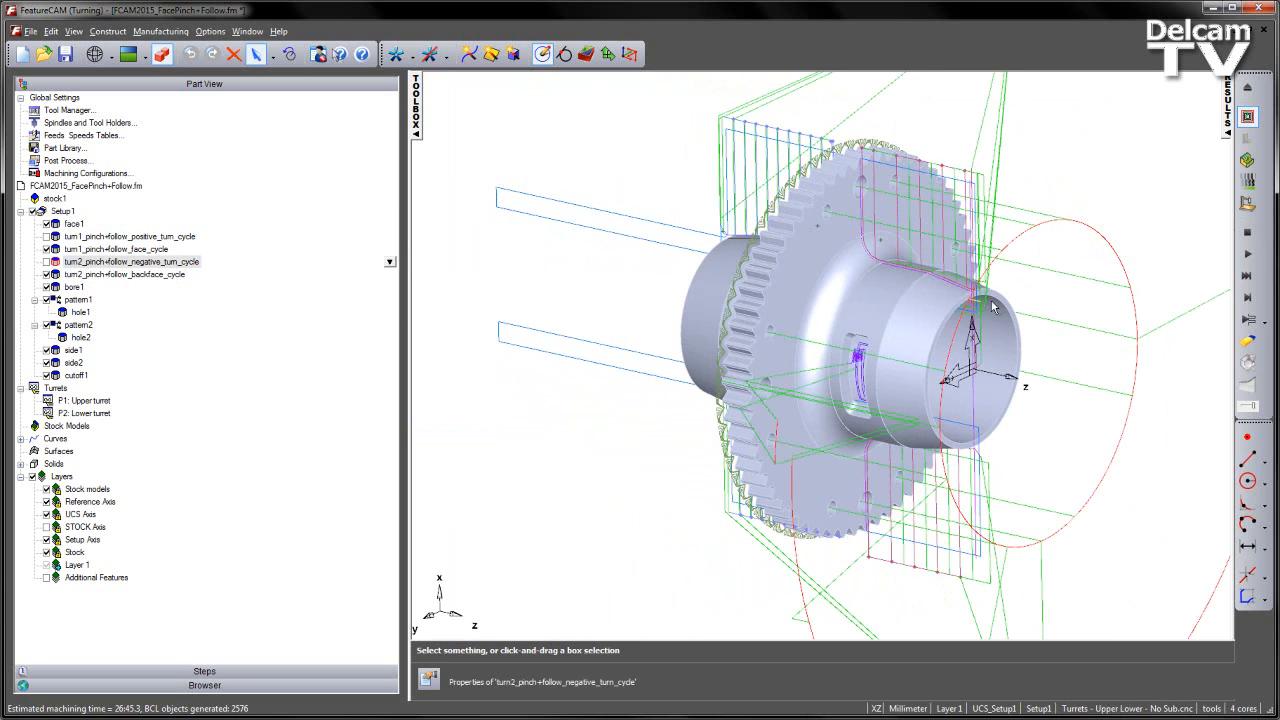
pyautogui.click(735, 628)
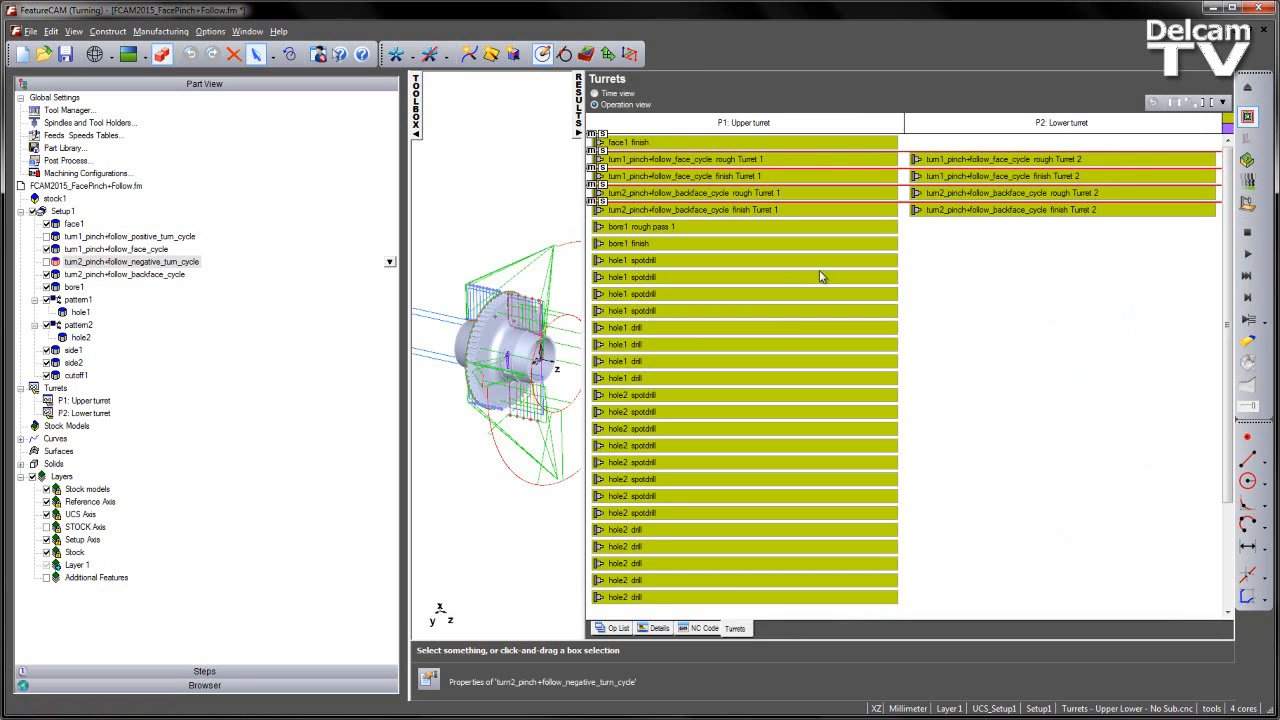